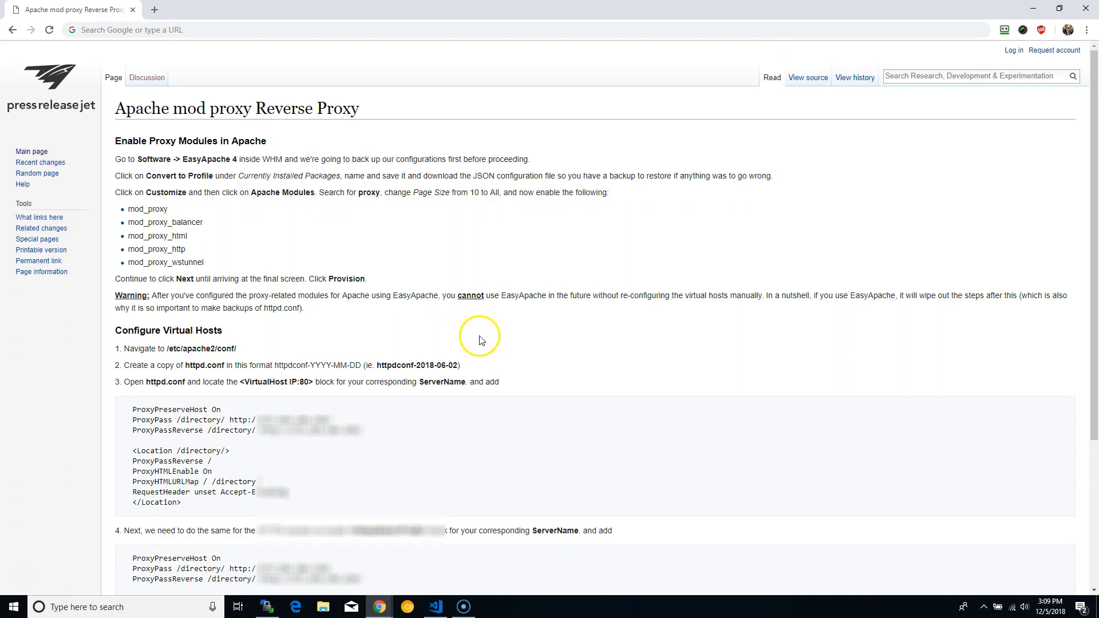
pyautogui.moveTo(498, 294)
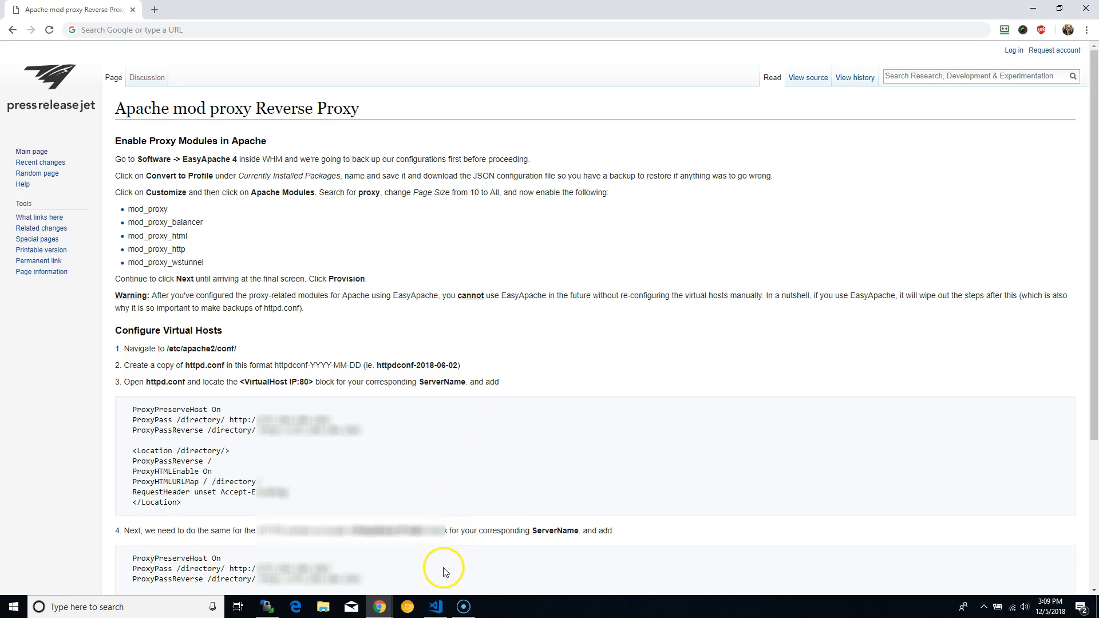
# Step: Bring the WinSCP session at /etc/apache2 forward beside the reverse-proxy guide
pyautogui.click(266, 606)
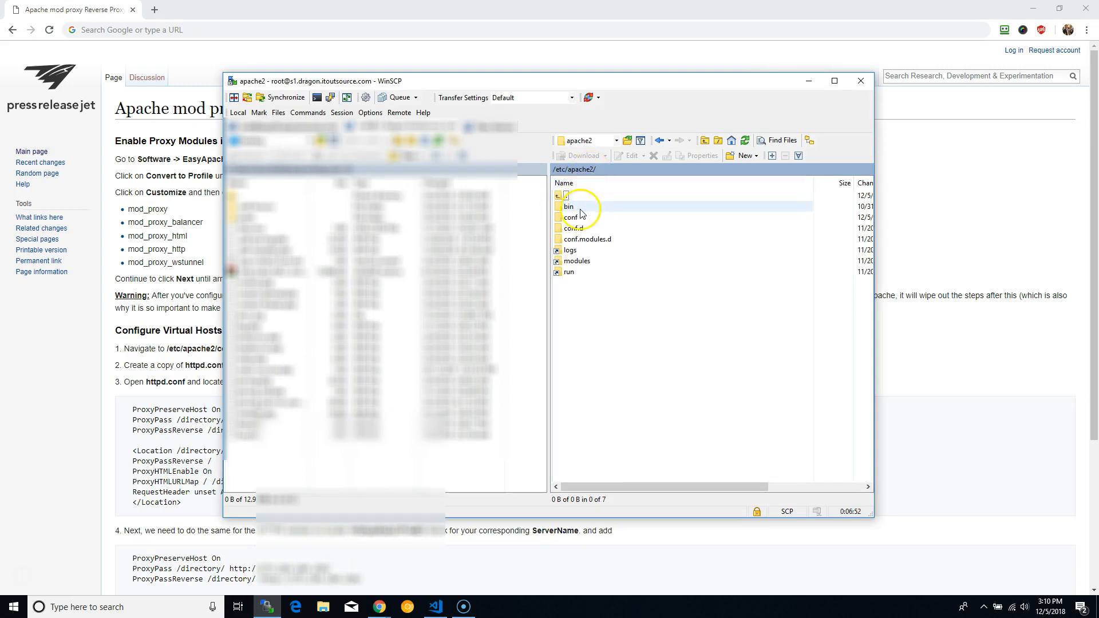
# Step: Open the conf folder in WinSCP to launch httpd.conf in Visual Studio Code
pyautogui.doubleClick(571, 216)
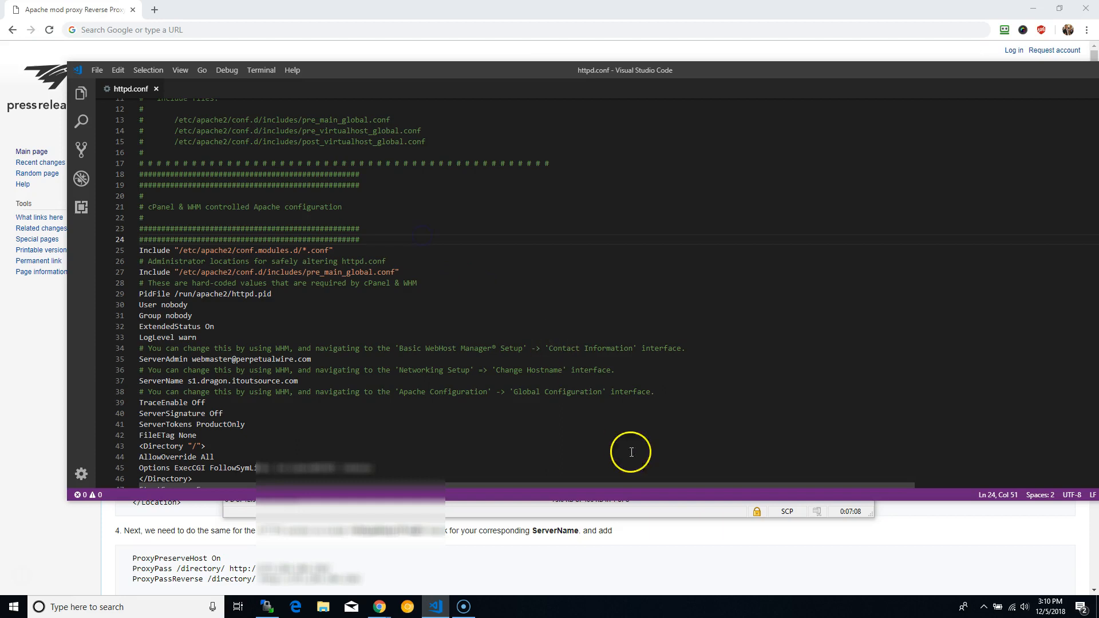
# Step: Minimize Visual Studio Code to show the guide's Configure Virtual Hosts steps
pyautogui.click(264, 607)
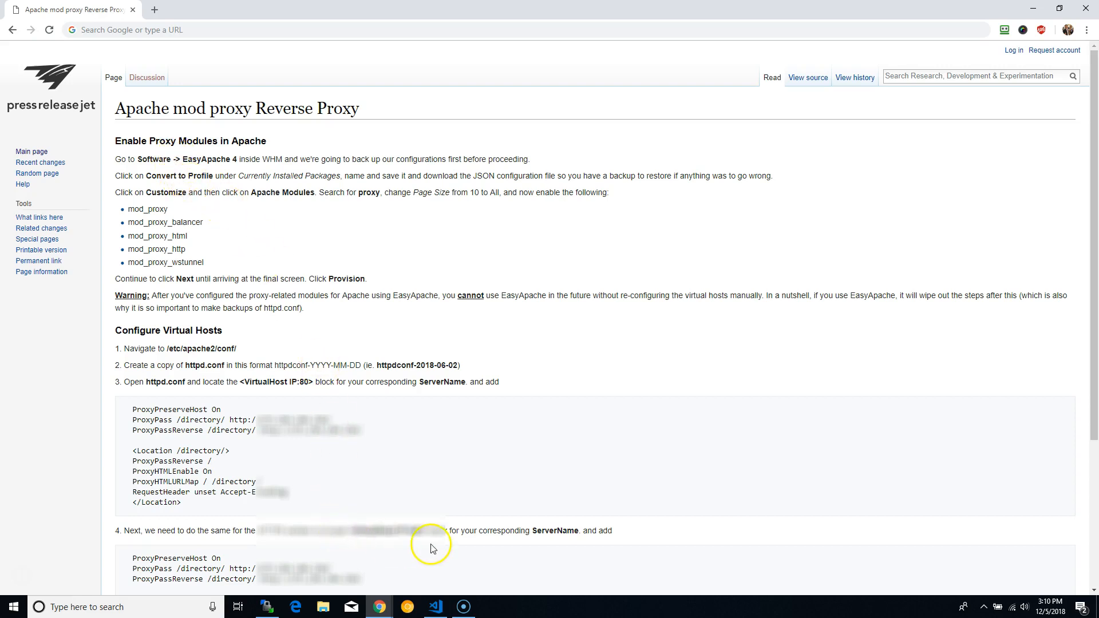
pyautogui.moveTo(389, 204)
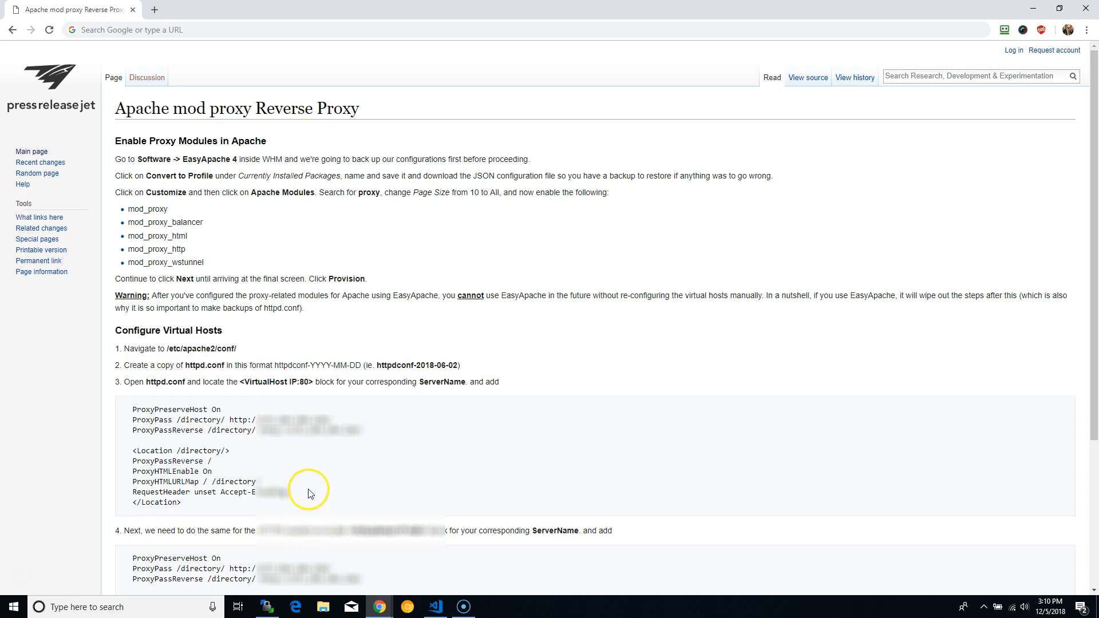
pyautogui.moveTo(294, 499)
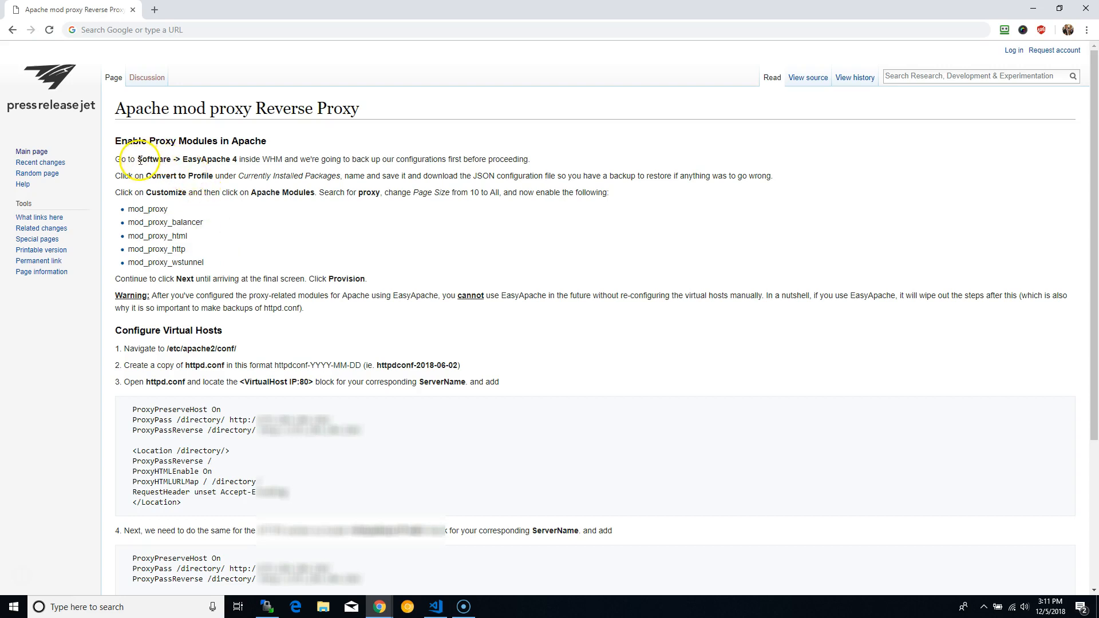
pyautogui.moveTo(138, 159); pyautogui.dragTo(234, 159)
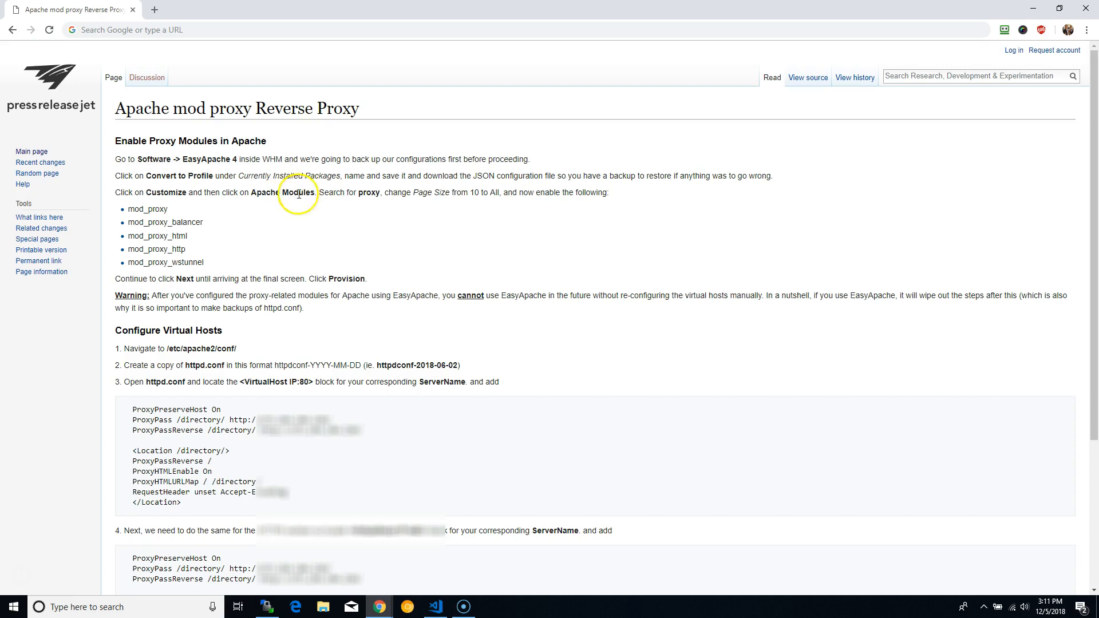
pyautogui.moveTo(298, 237)
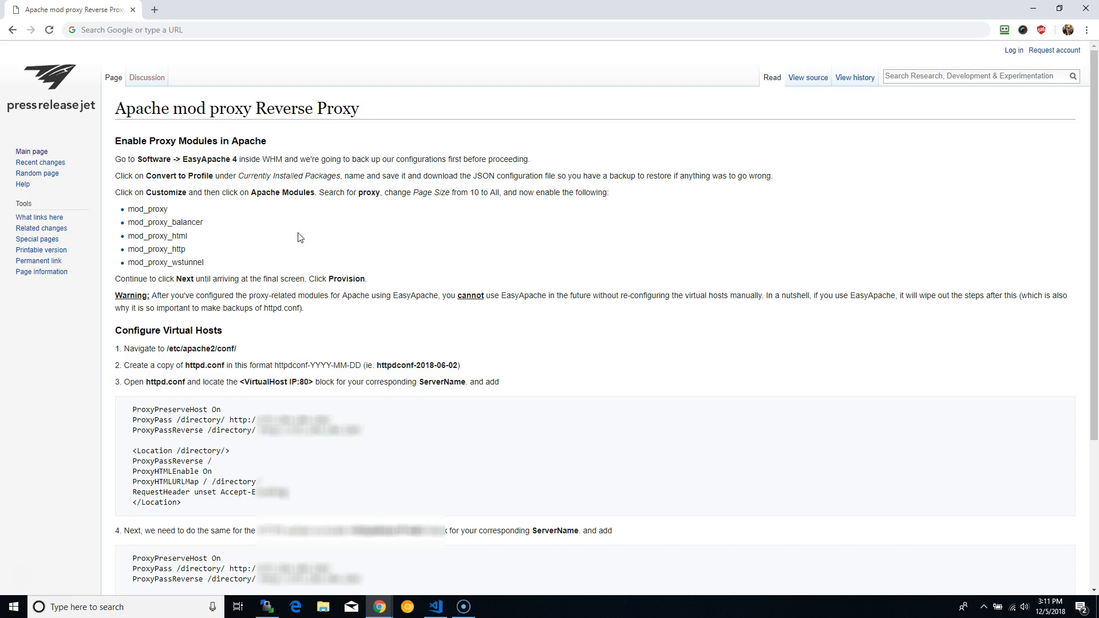
pyautogui.click(274, 247)
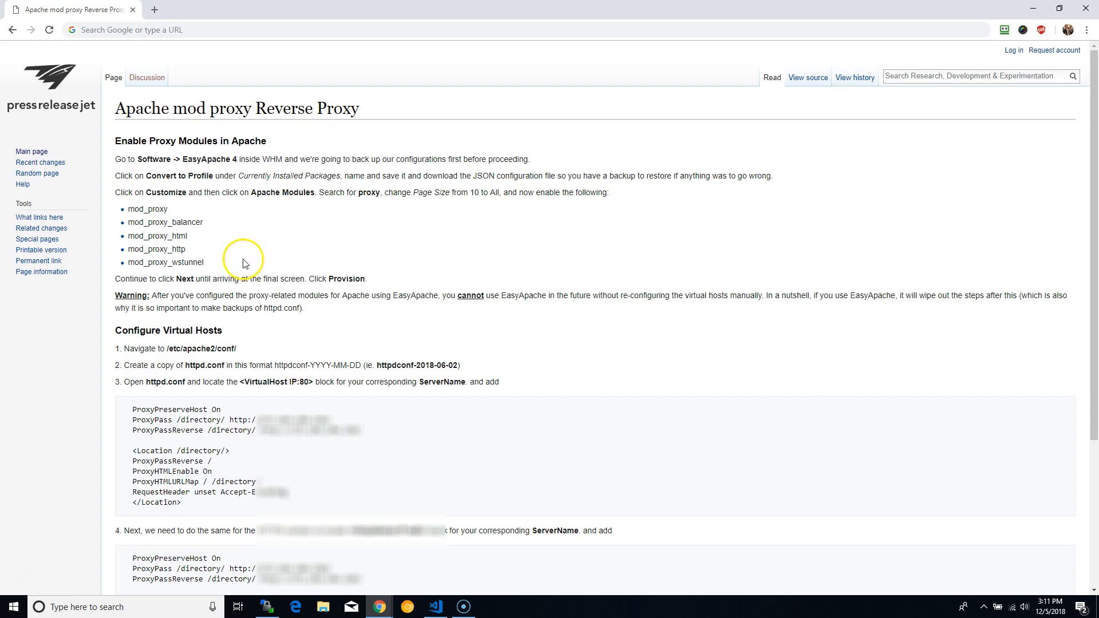
pyautogui.moveTo(146, 205)
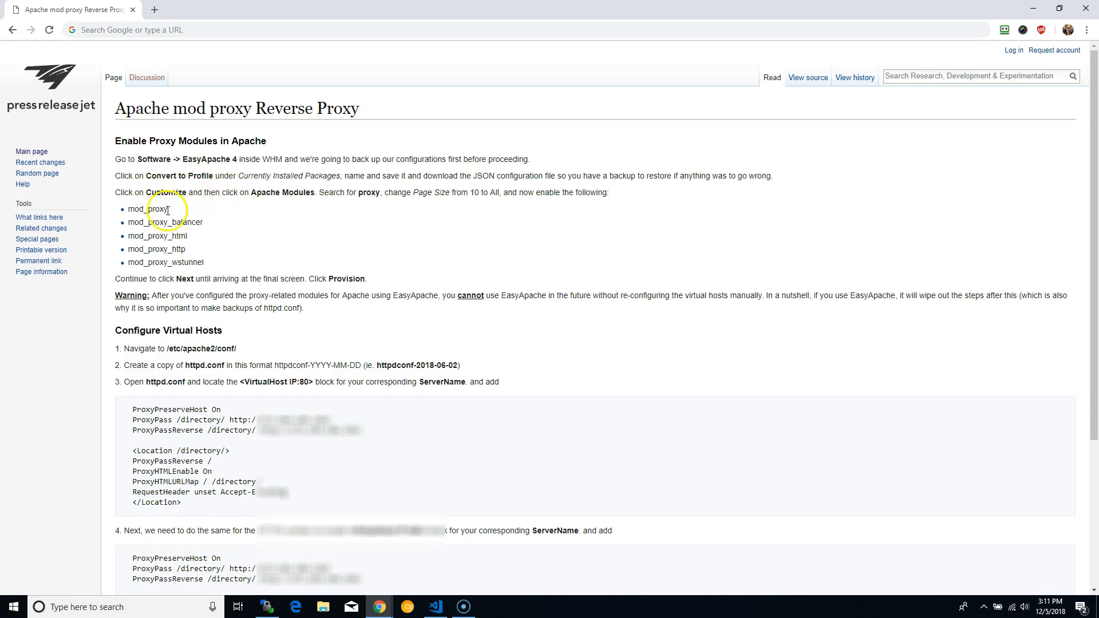
pyautogui.moveTo(235, 194)
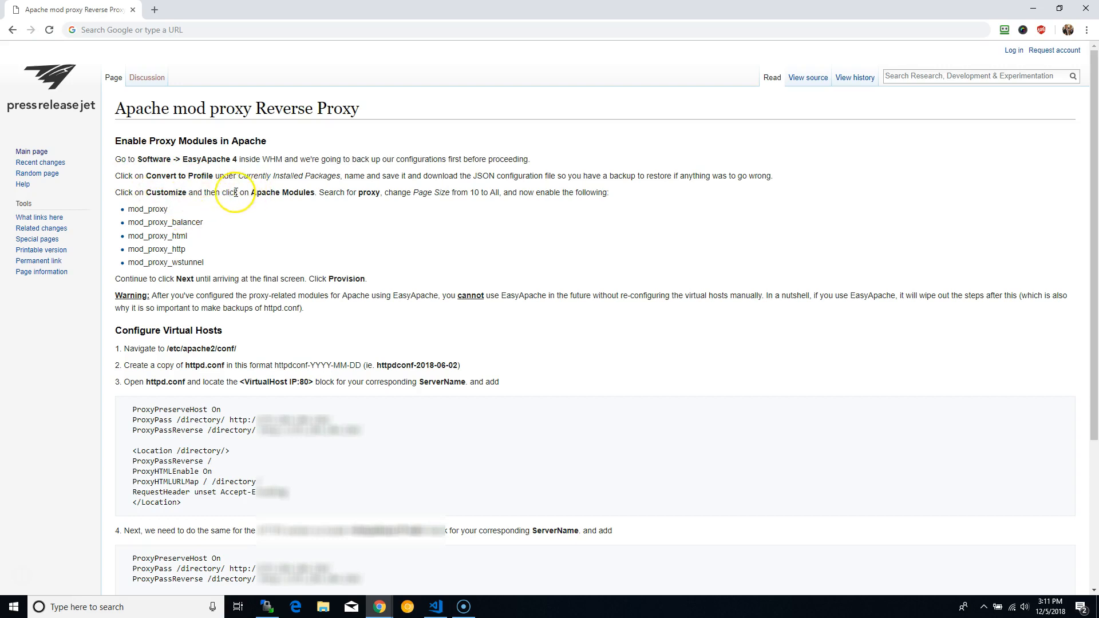
pyautogui.moveTo(199, 202)
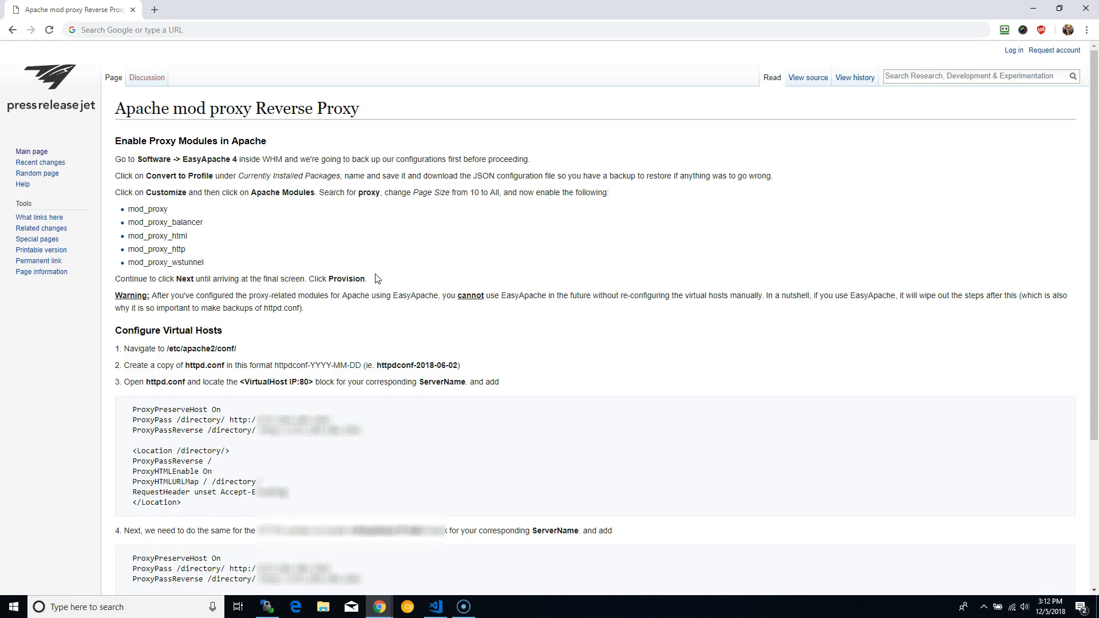
pyautogui.scroll(-3)
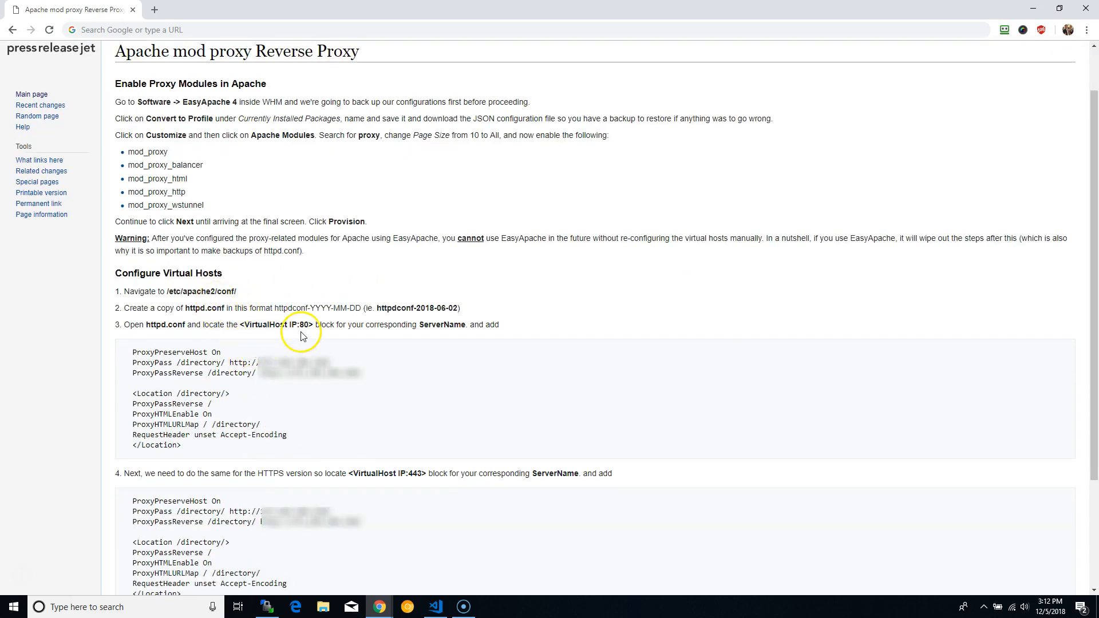
pyautogui.moveTo(438, 549)
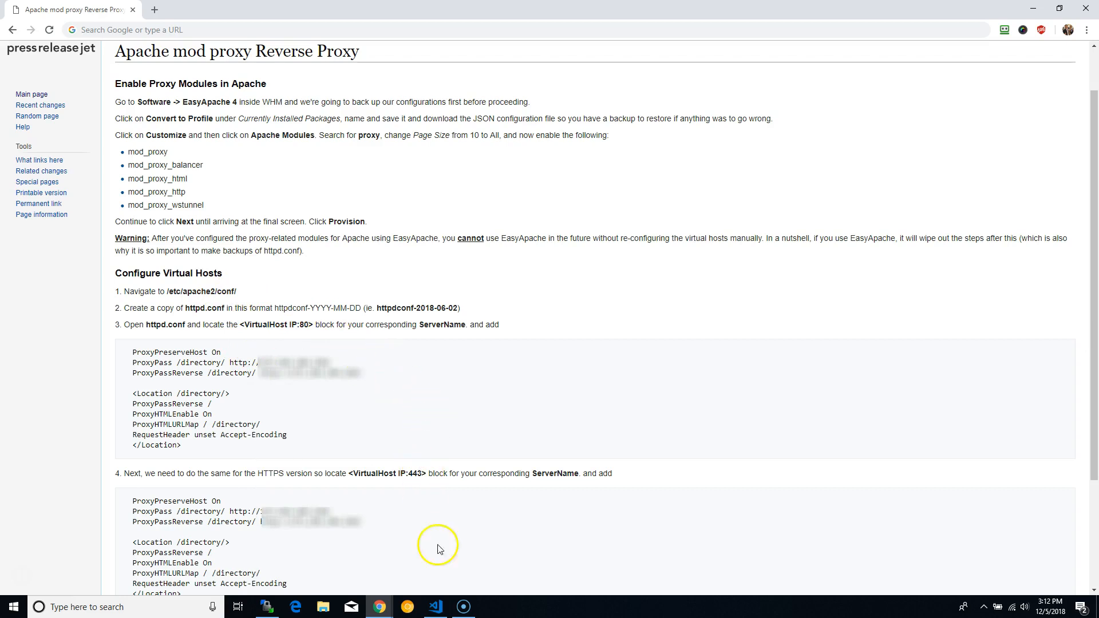
# Step: Scroll httpd.conf down to the <VirtualHost 69.12.68.162:443> block for mediadatabases.com
pyautogui.click(435, 606)
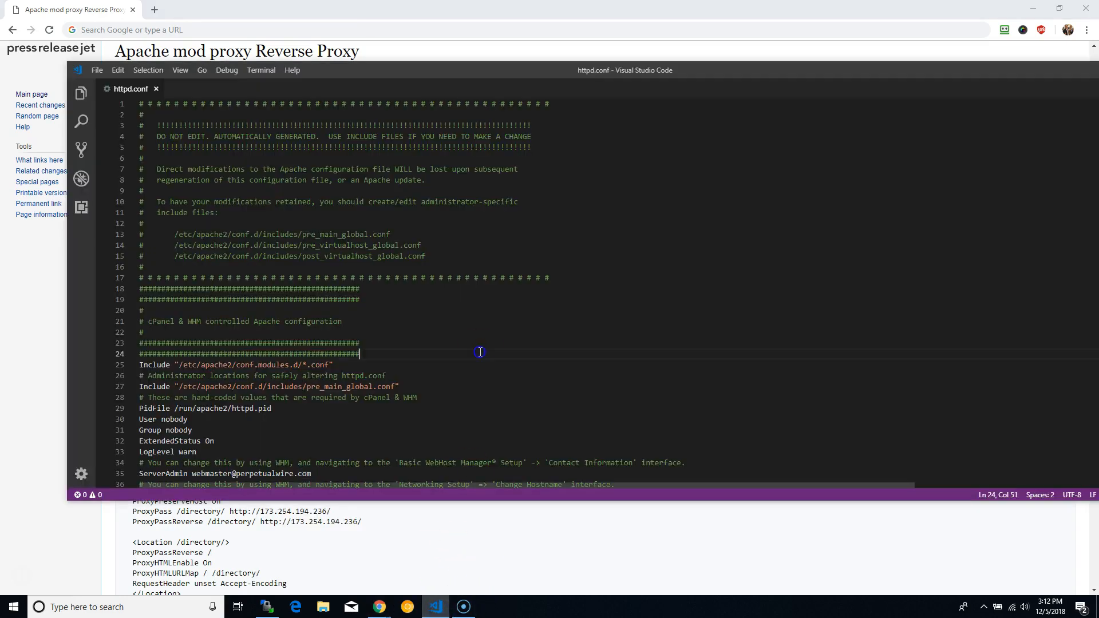
pyautogui.moveTo(416, 284)
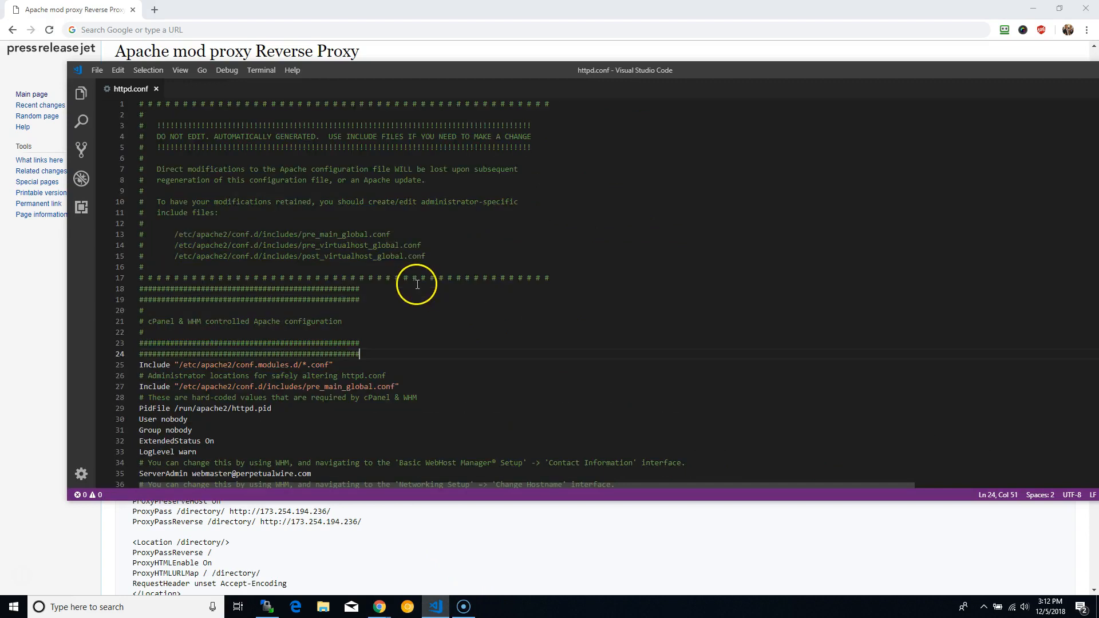
pyautogui.scroll(-3)
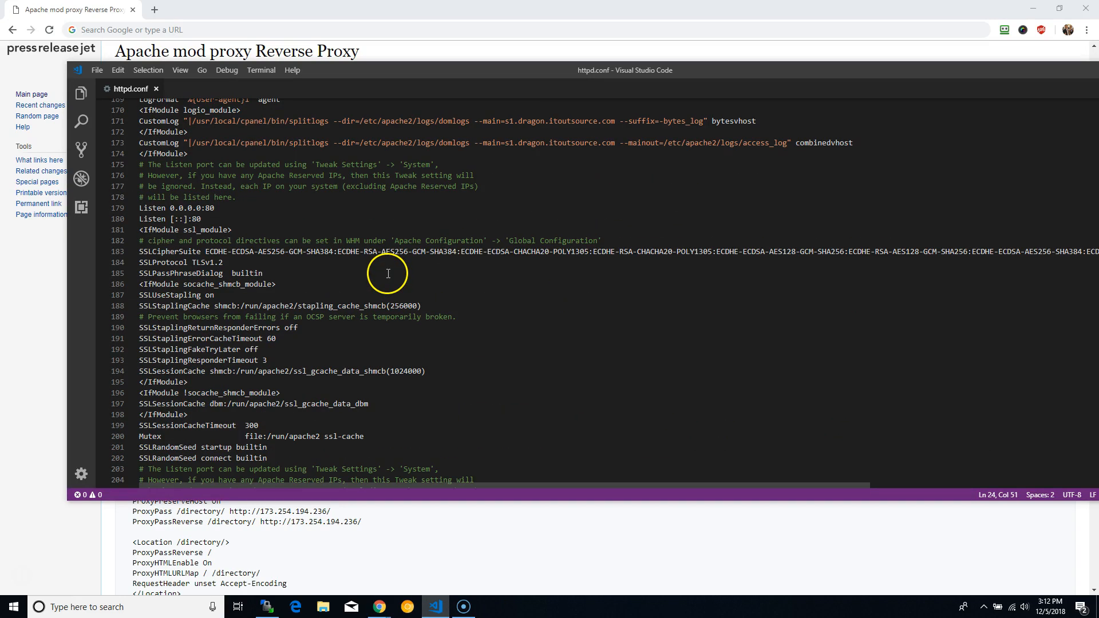
pyautogui.scroll(-3)
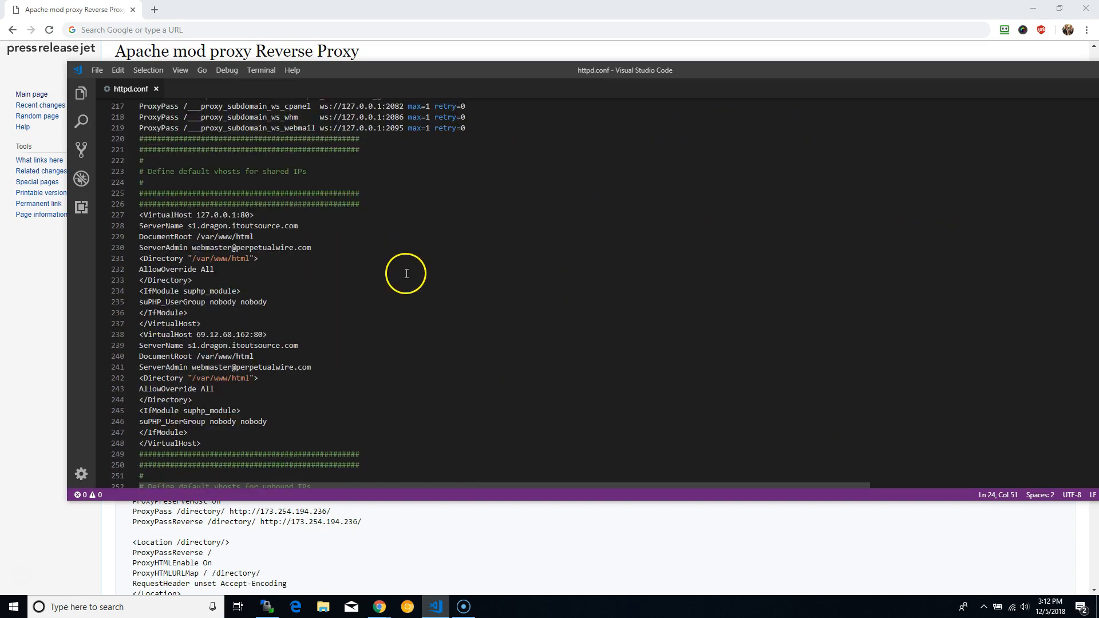
pyautogui.scroll(-3)
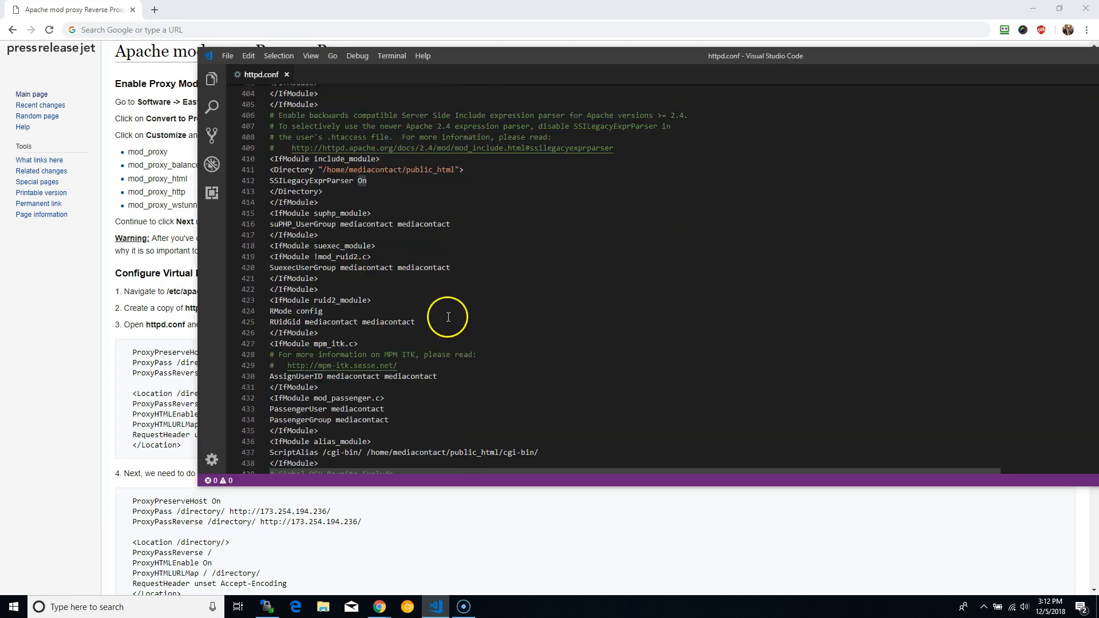
pyautogui.scroll(-3)
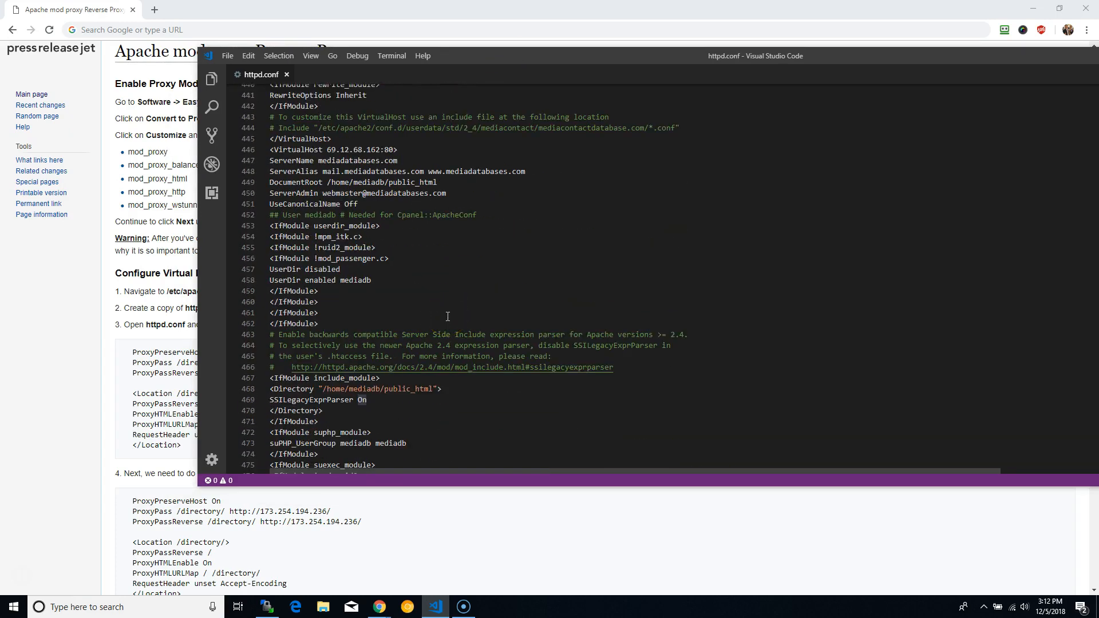
pyautogui.scroll(-3)
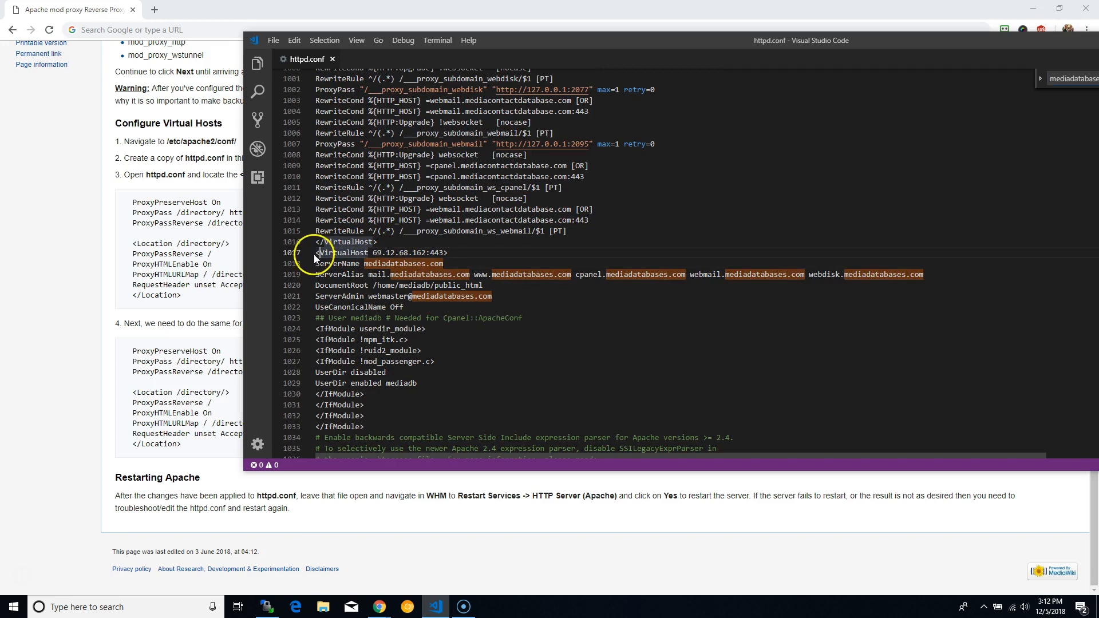
# Step: Scroll through the port 443 block's SSL and proxy rules in httpd.conf
pyautogui.scroll(-3)
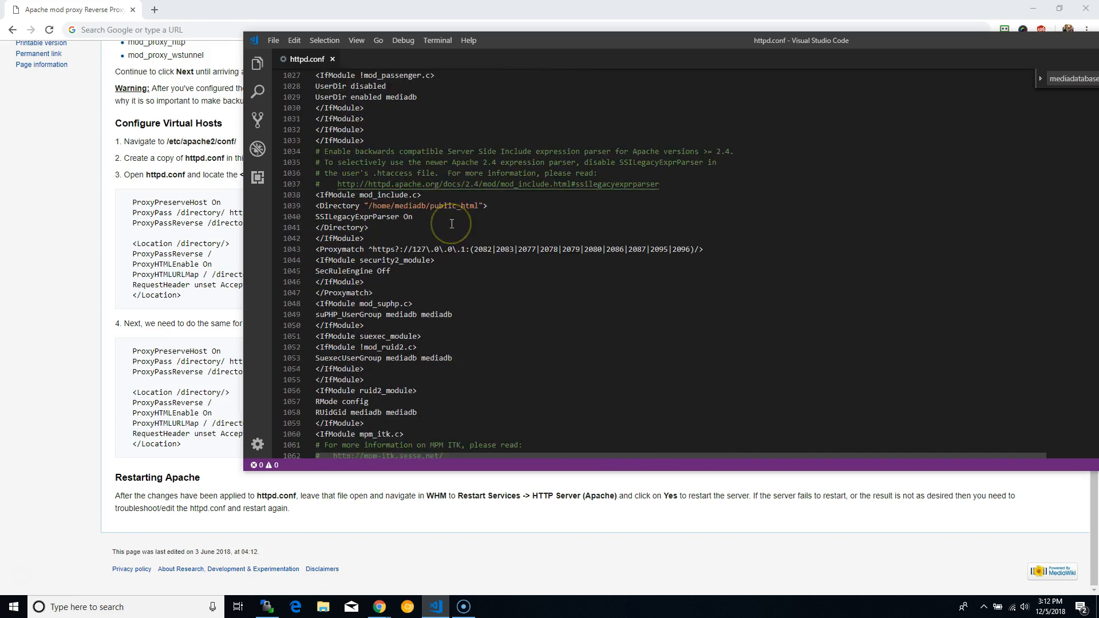
pyautogui.scroll(-3)
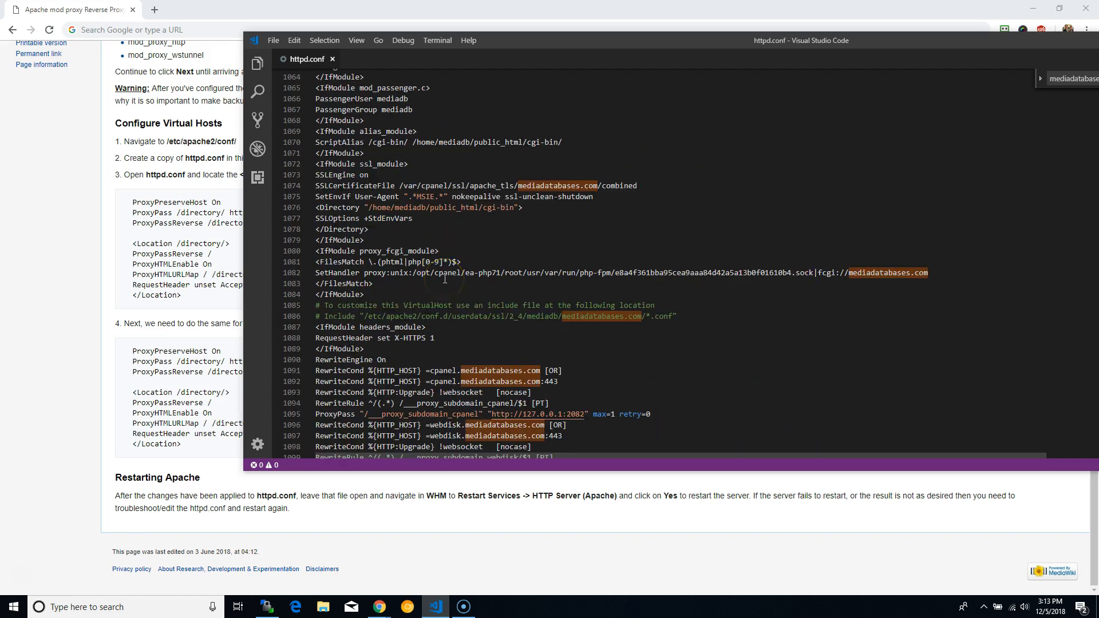
pyautogui.scroll(-3)
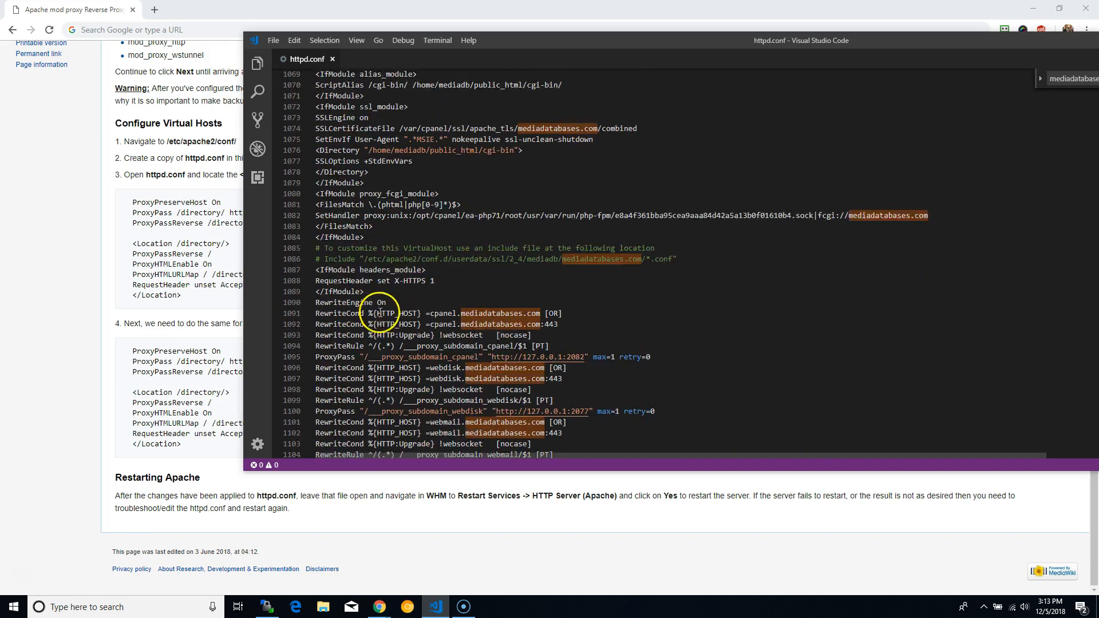
pyautogui.scroll(-3)
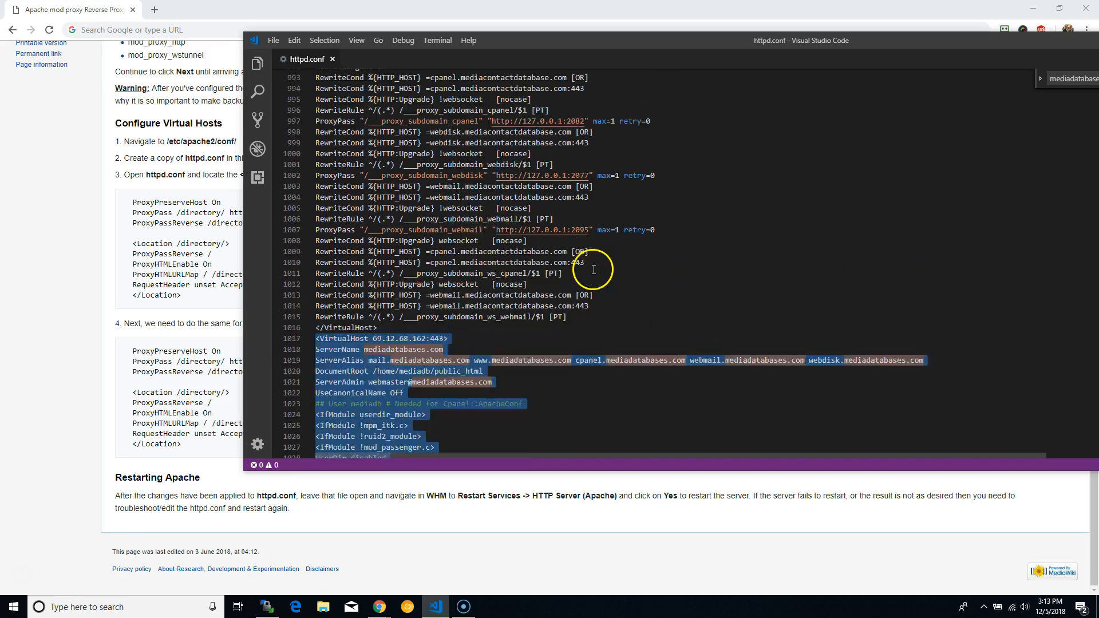
pyautogui.scroll(-3)
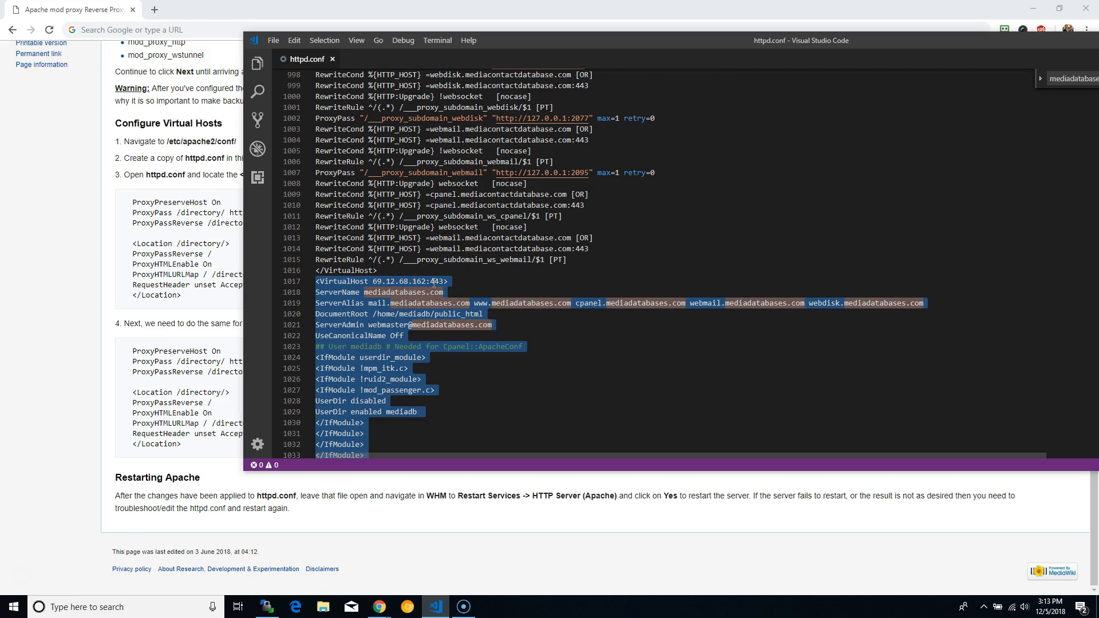
pyautogui.moveTo(433, 475)
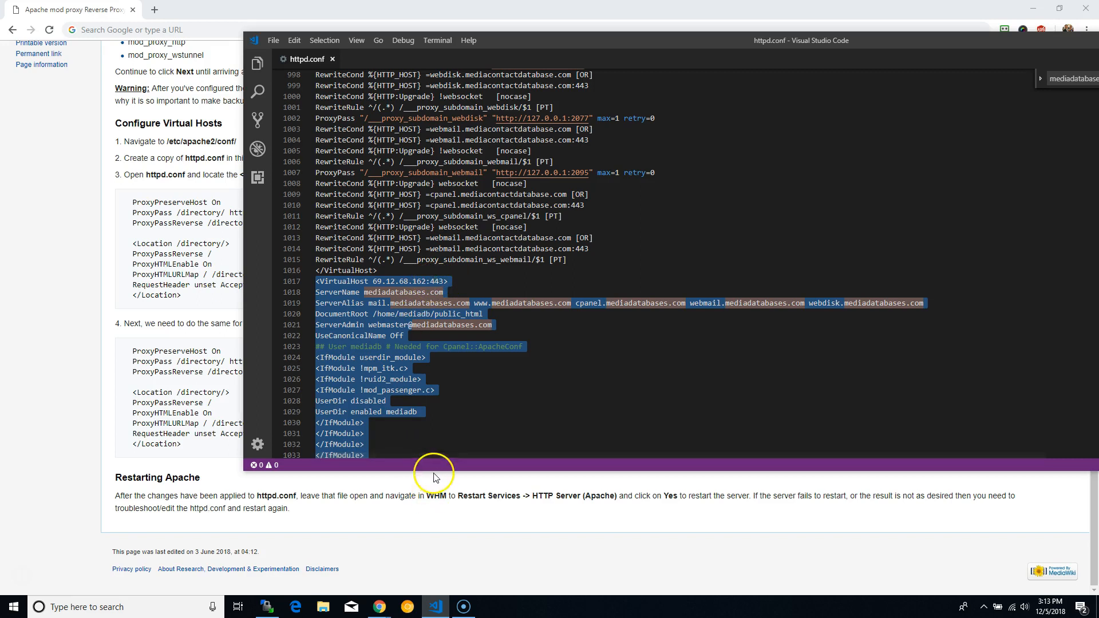
pyautogui.moveTo(443, 444)
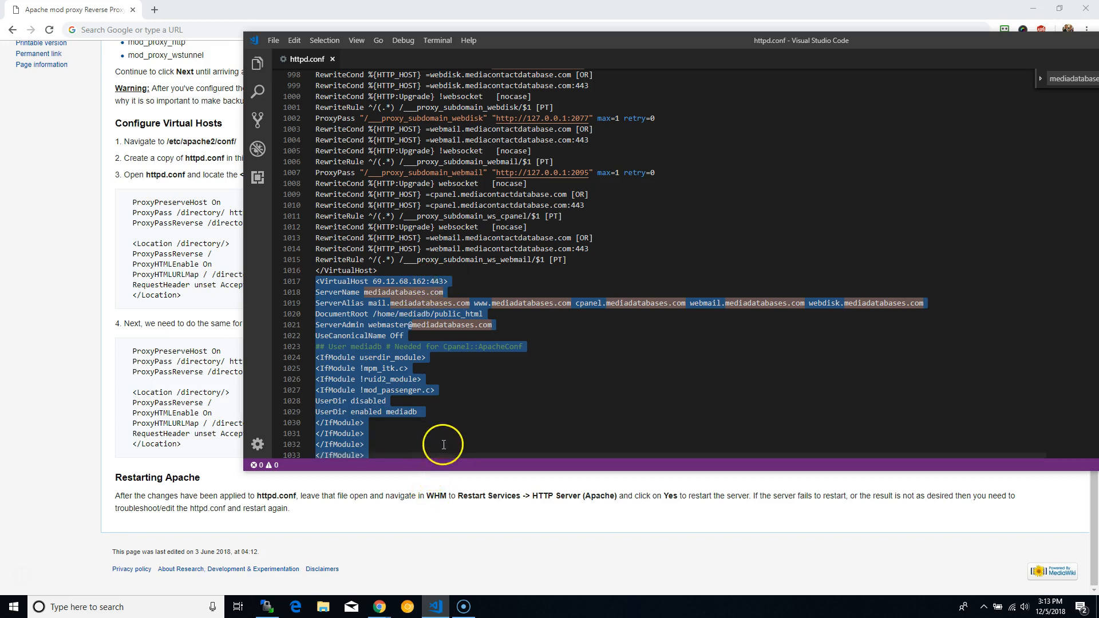
pyautogui.moveTo(266, 607)
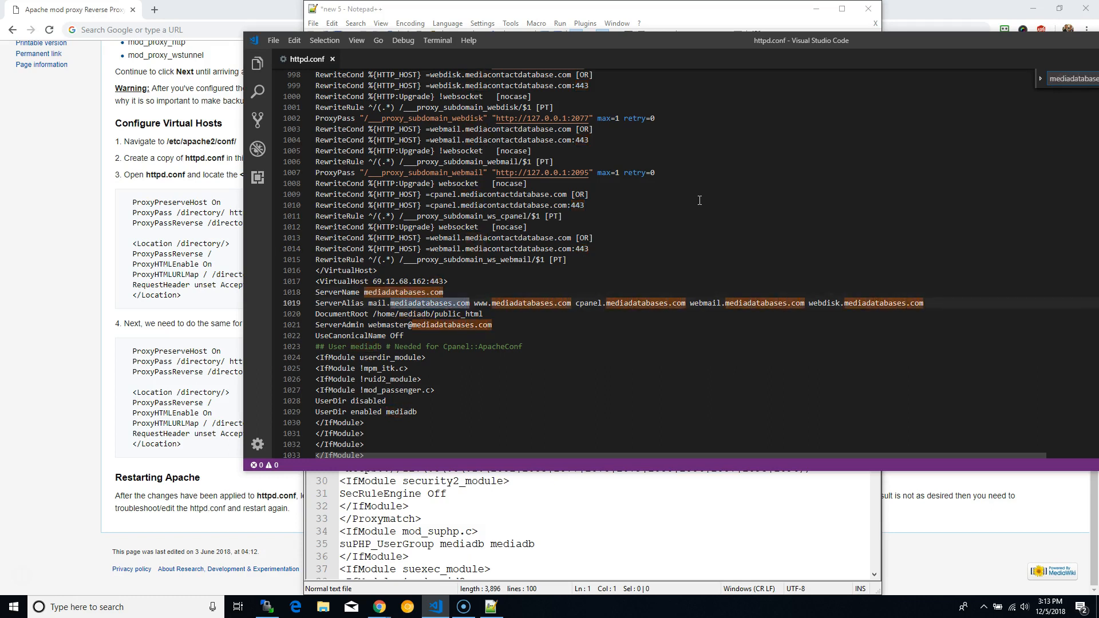
# Step: Select the mediadatabases.com VirtualHost text in httpd.conf and paste it into Notepad++ new 5
pyautogui.scroll(-3)
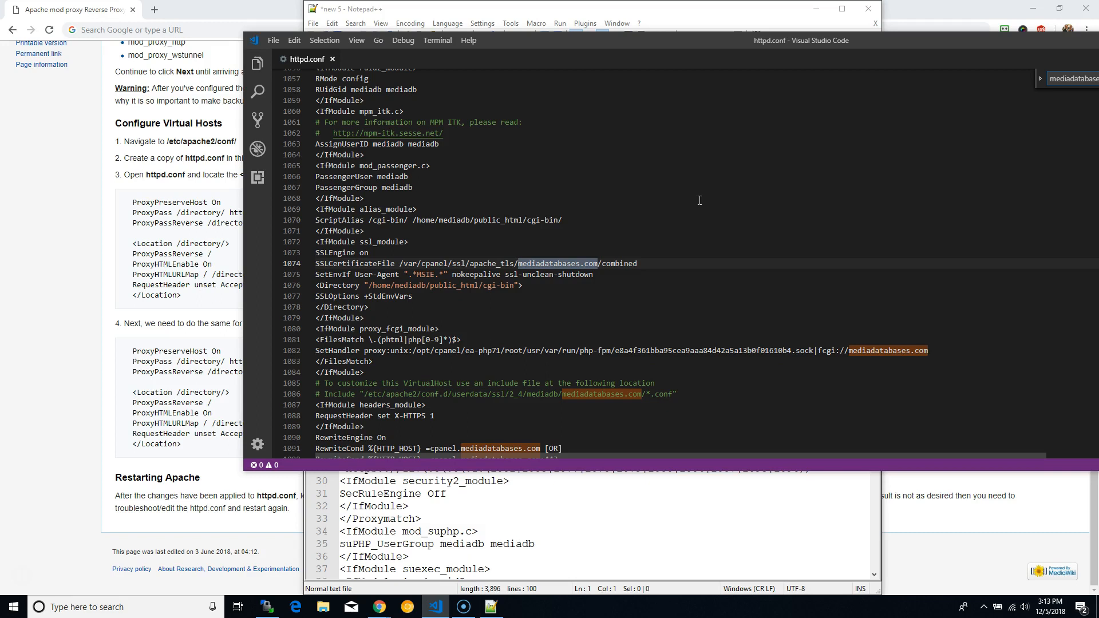
pyautogui.scroll(-3)
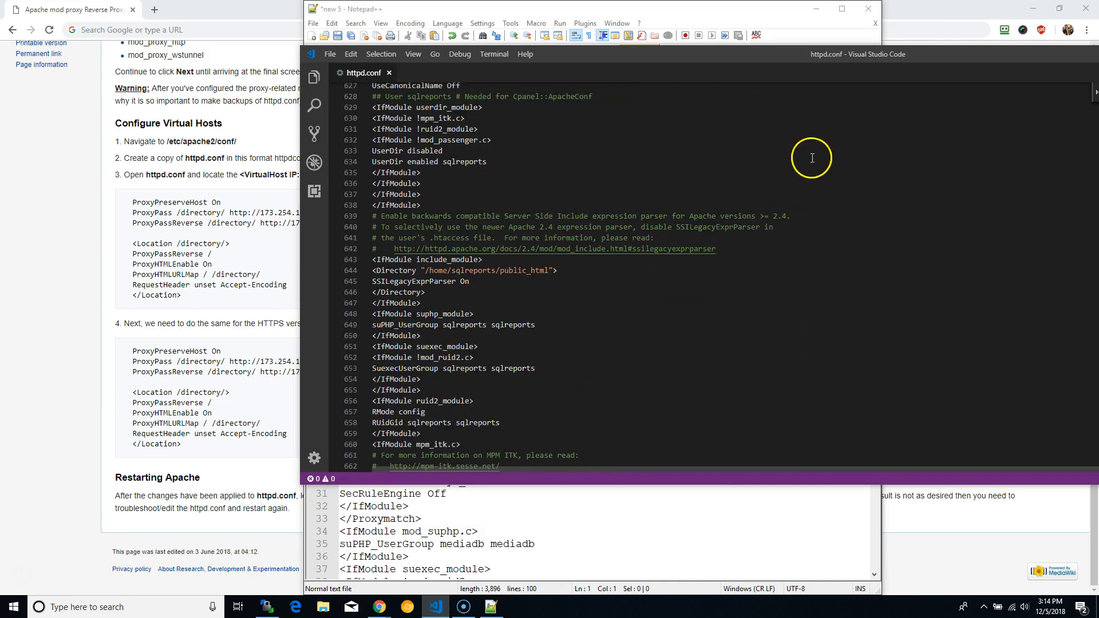
pyautogui.moveTo(1021, 150)
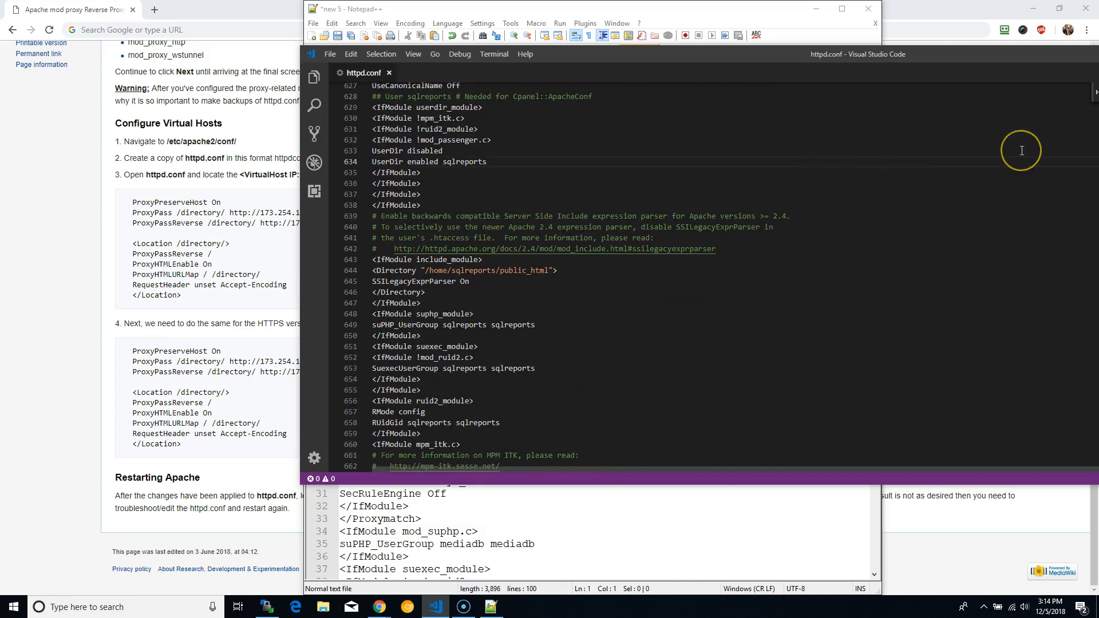
pyautogui.scroll(-3)
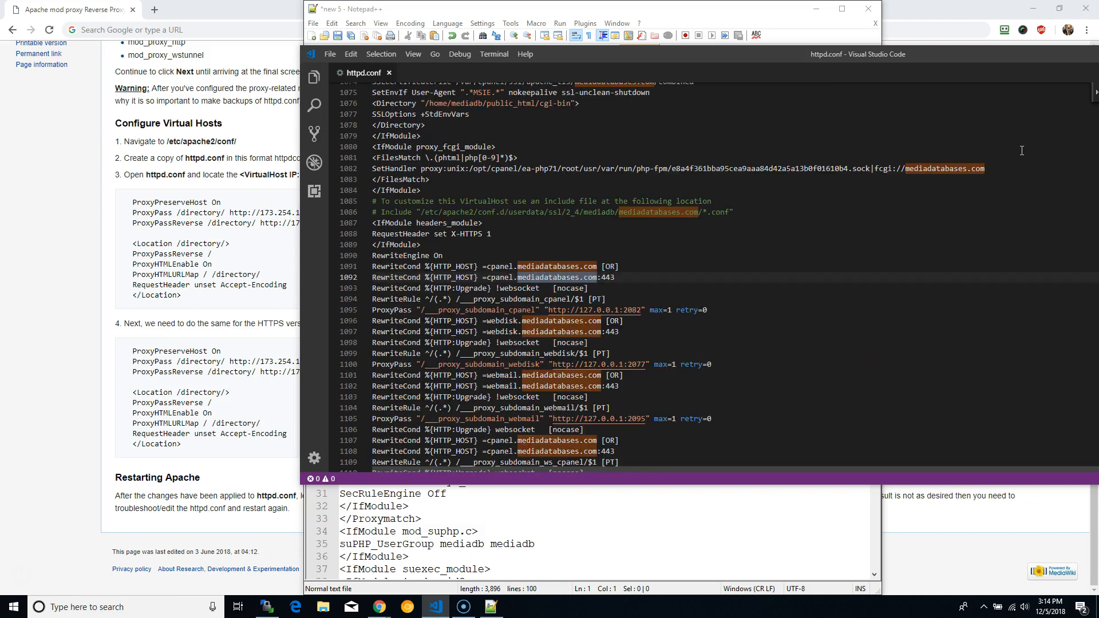
pyautogui.scroll(3)
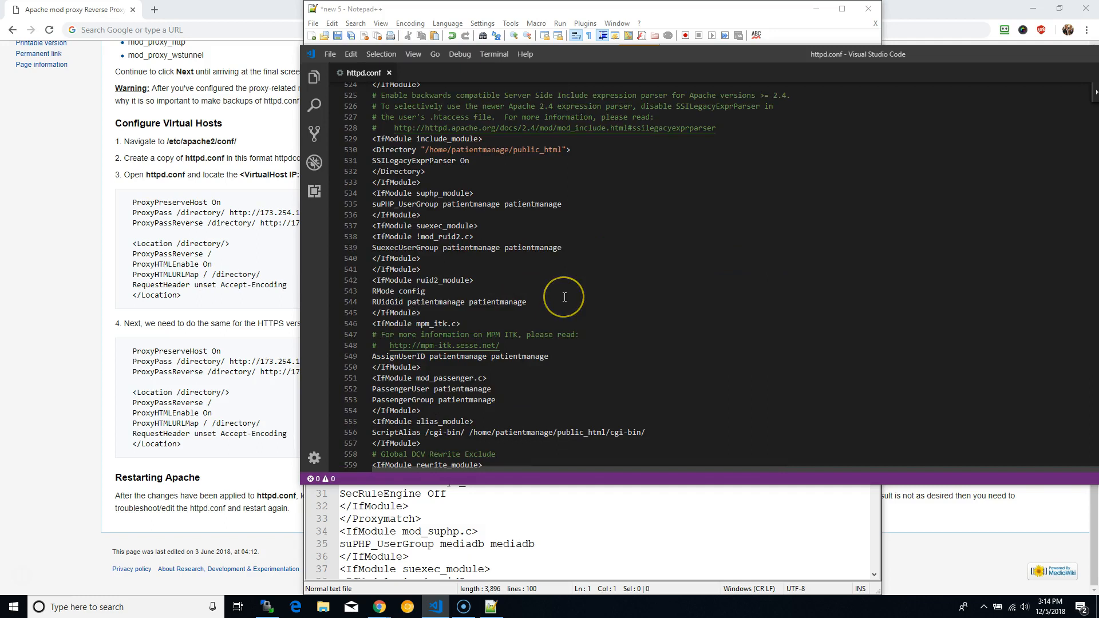
pyautogui.scroll(-3)
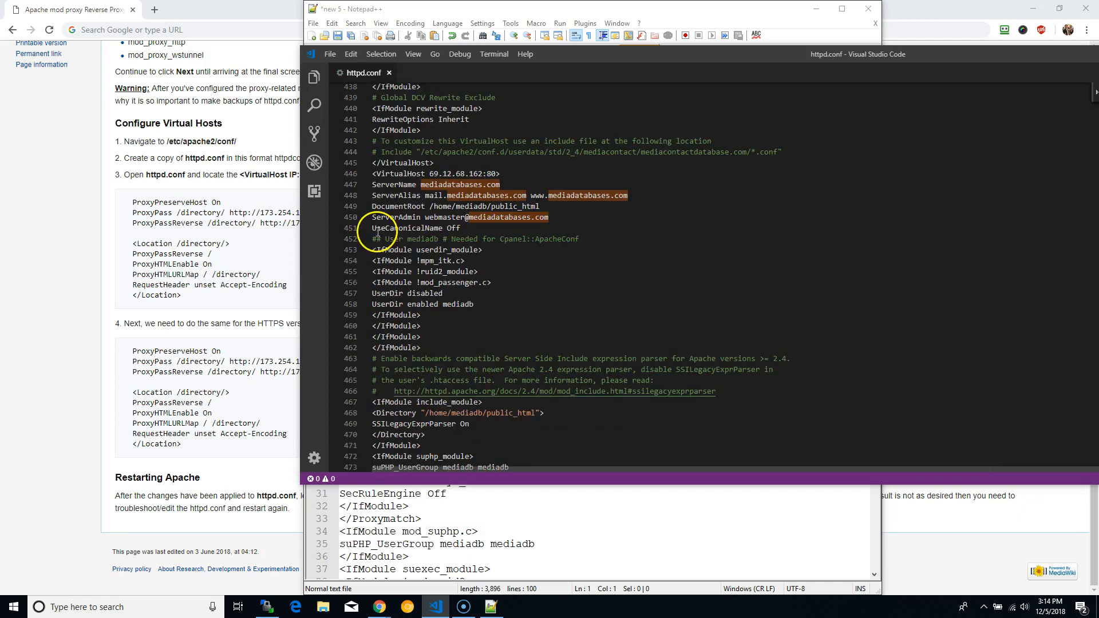
pyautogui.moveTo(375, 174); pyautogui.dragTo(475, 424)
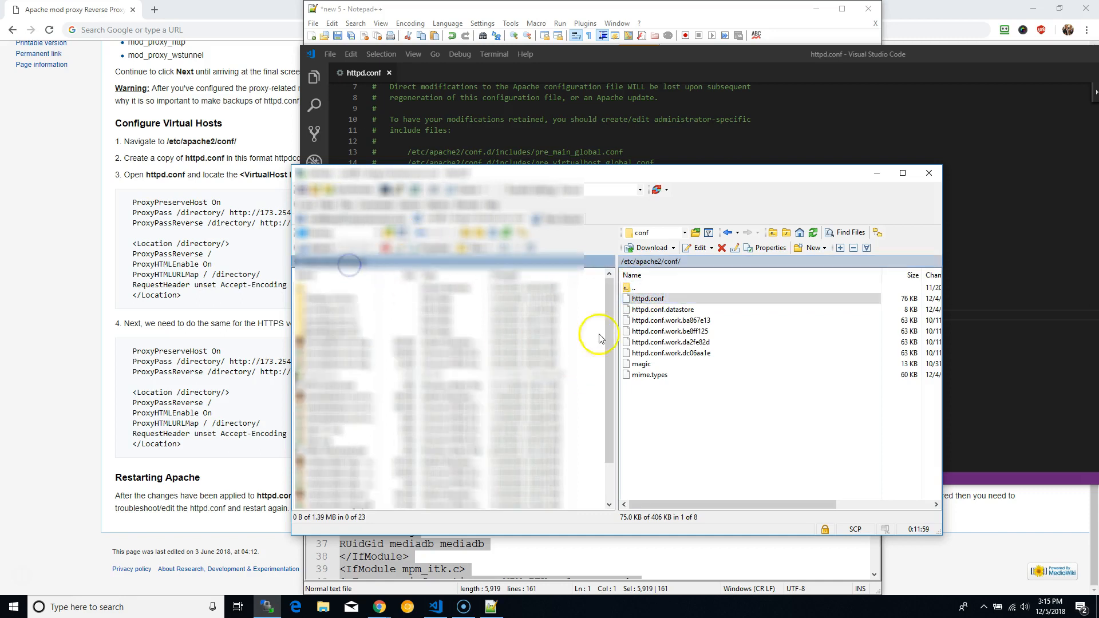
# Step: Browse to /etc/apache2/conf.d/includes and open pre_main_global.conf for editing
pyautogui.click(659, 287)
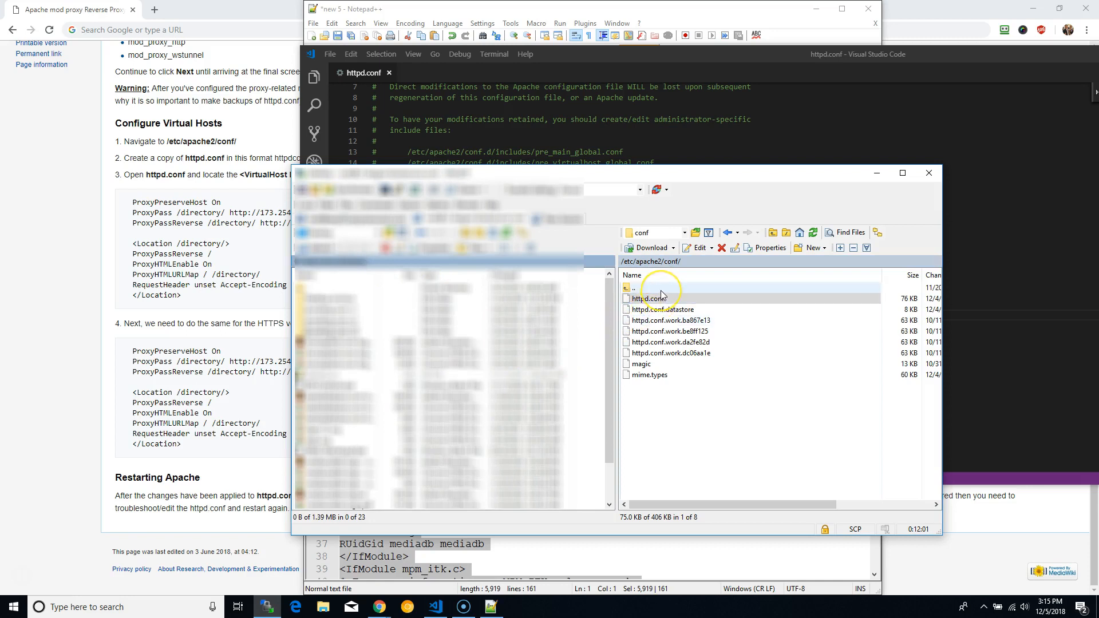
pyautogui.click(647, 298)
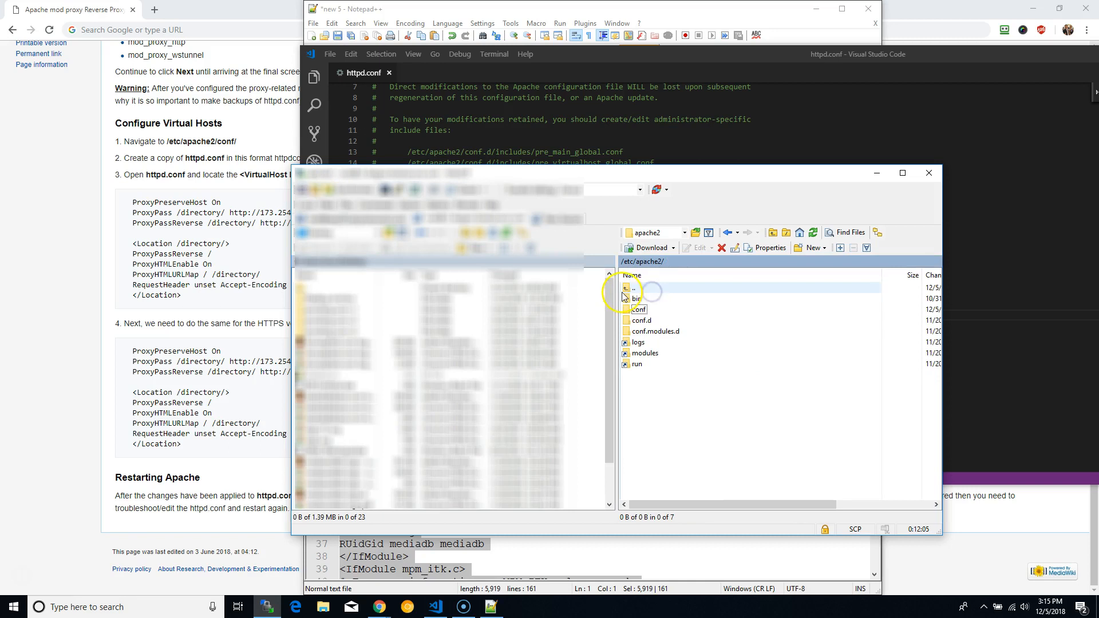
pyautogui.doubleClick(640, 320)
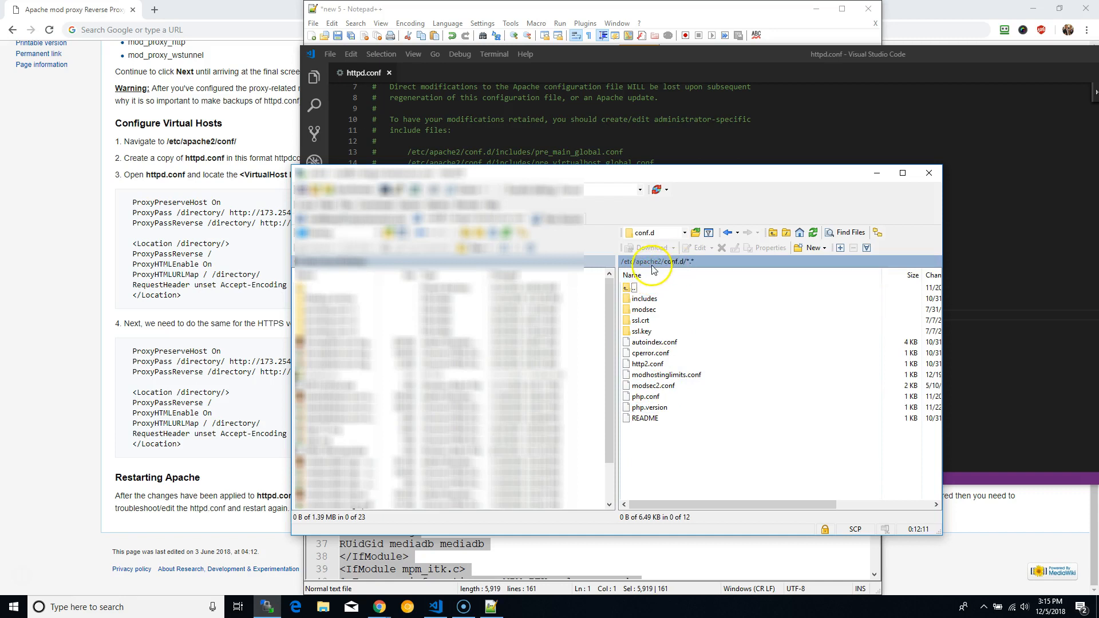
pyautogui.doubleClick(643, 297)
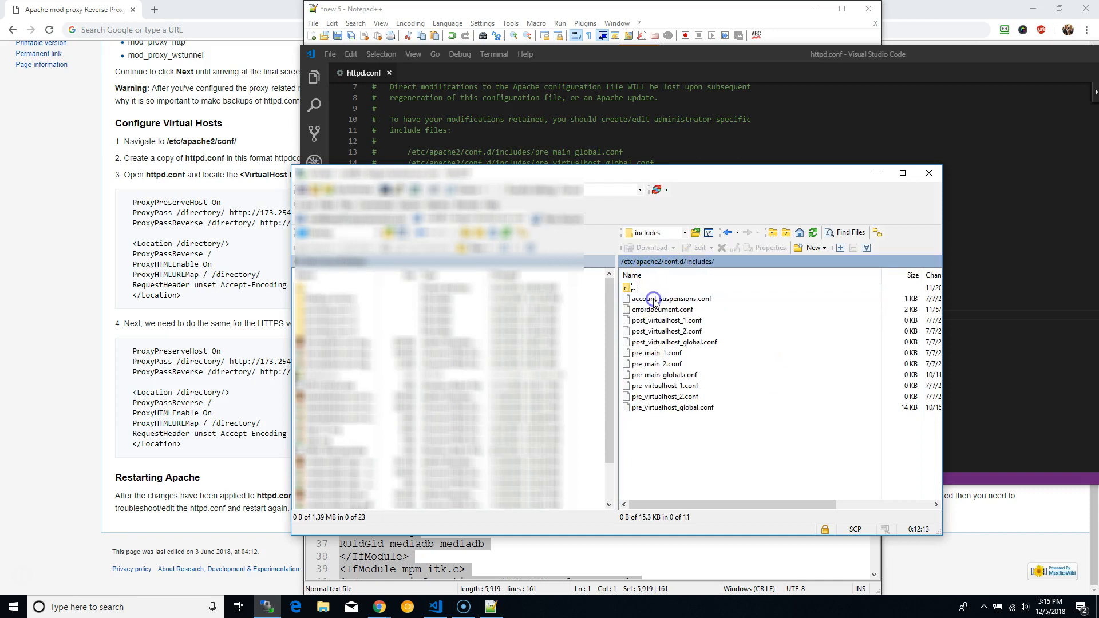
pyautogui.click(673, 342)
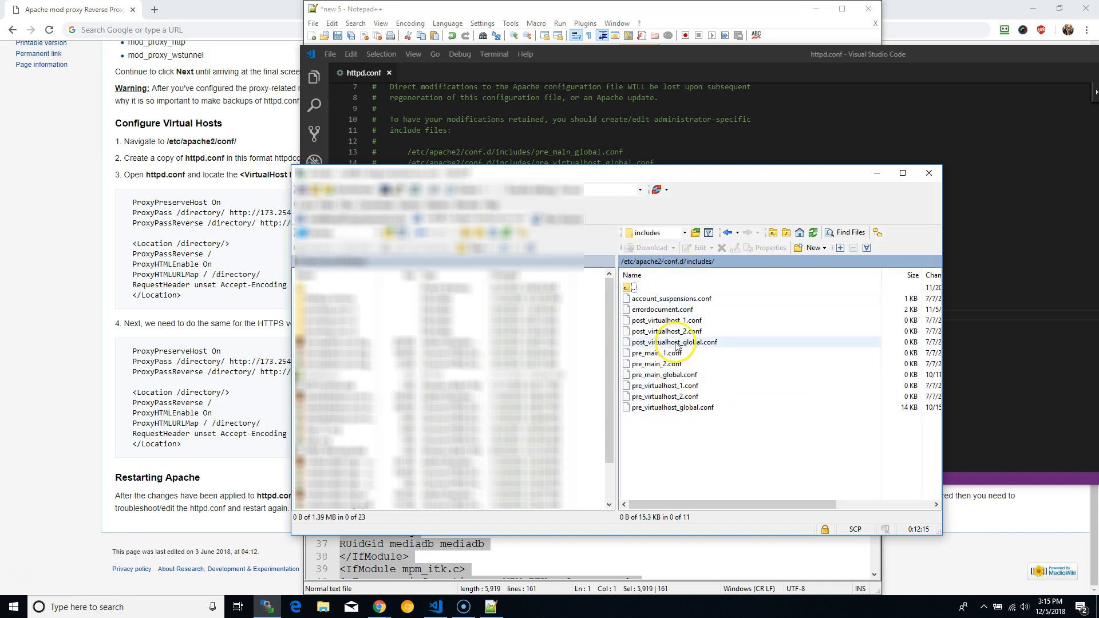
pyautogui.click(665, 374)
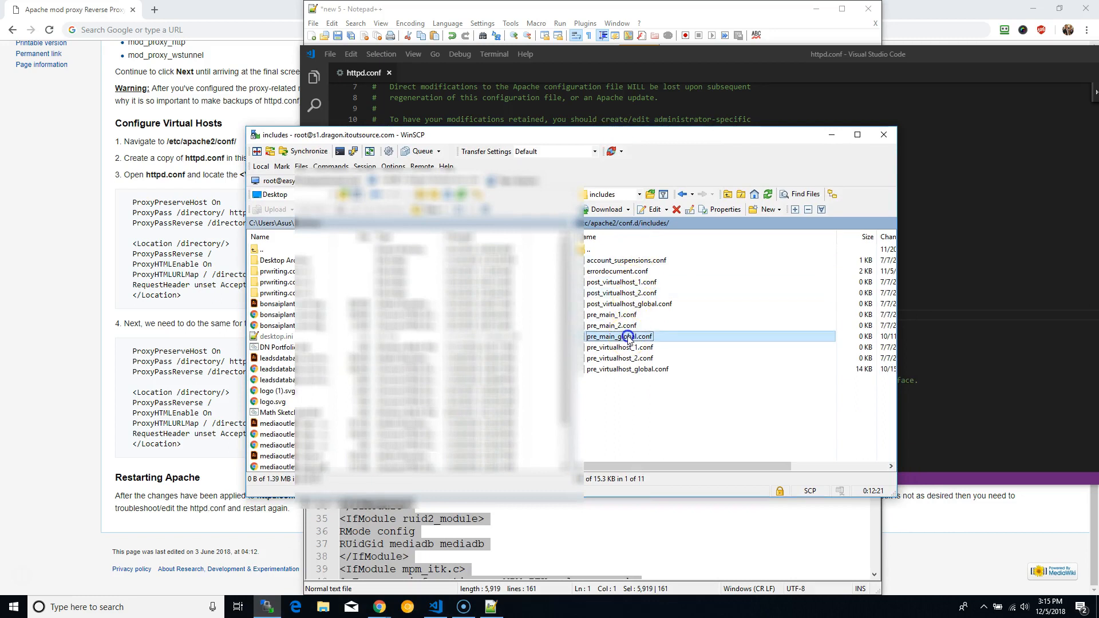
pyautogui.doubleClick(618, 336)
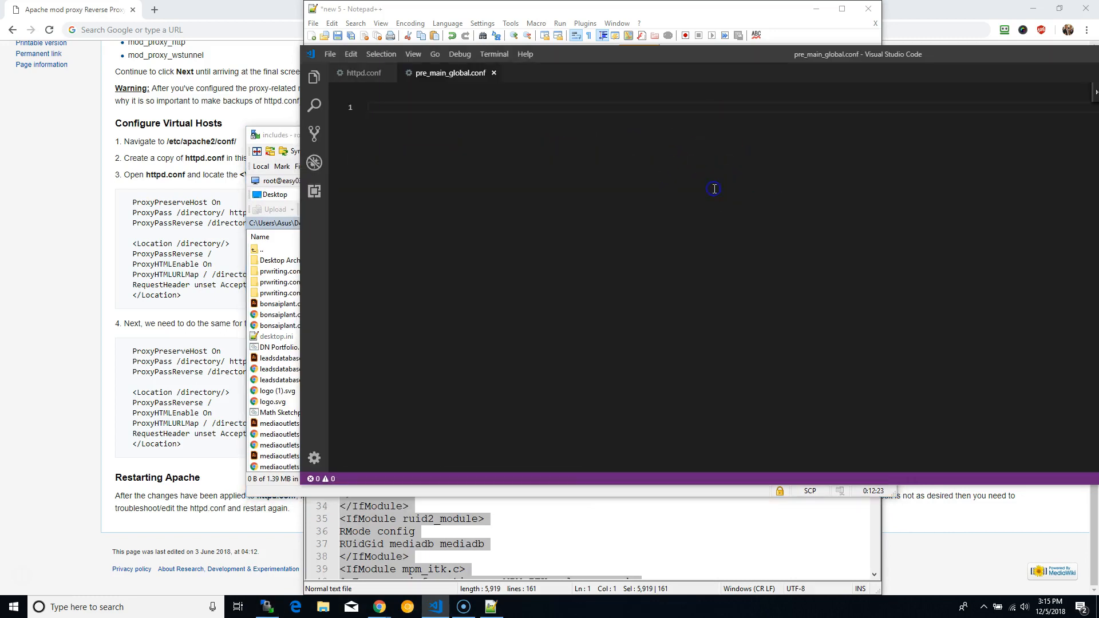
# Step: Paste the port 80 VirtualHost block and add ProxyPass and Location lines after ServerName
pyautogui.click(362, 72)
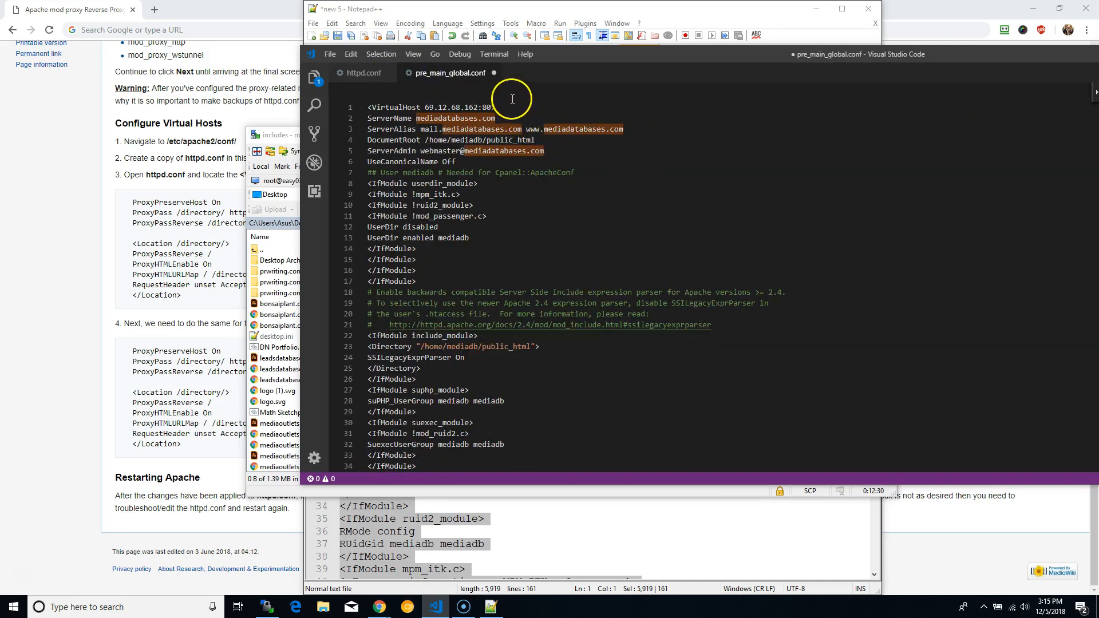
pyautogui.click(496, 108)
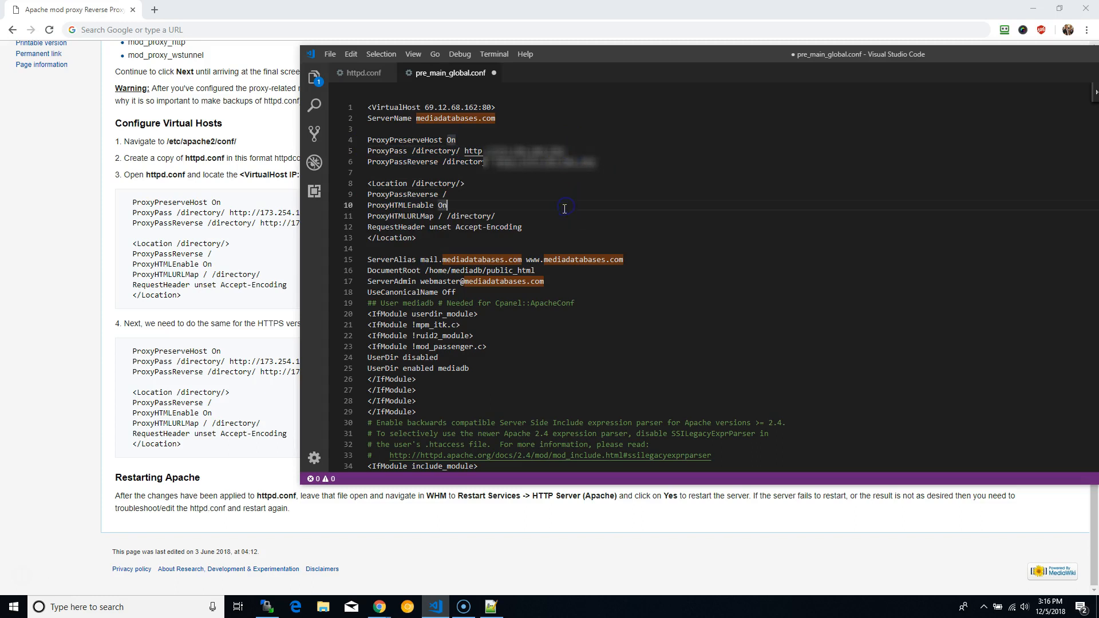
# Step: Copy the proxy directives into the port 443 VirtualHost below its ServerName
pyautogui.doubleClick(473, 150)
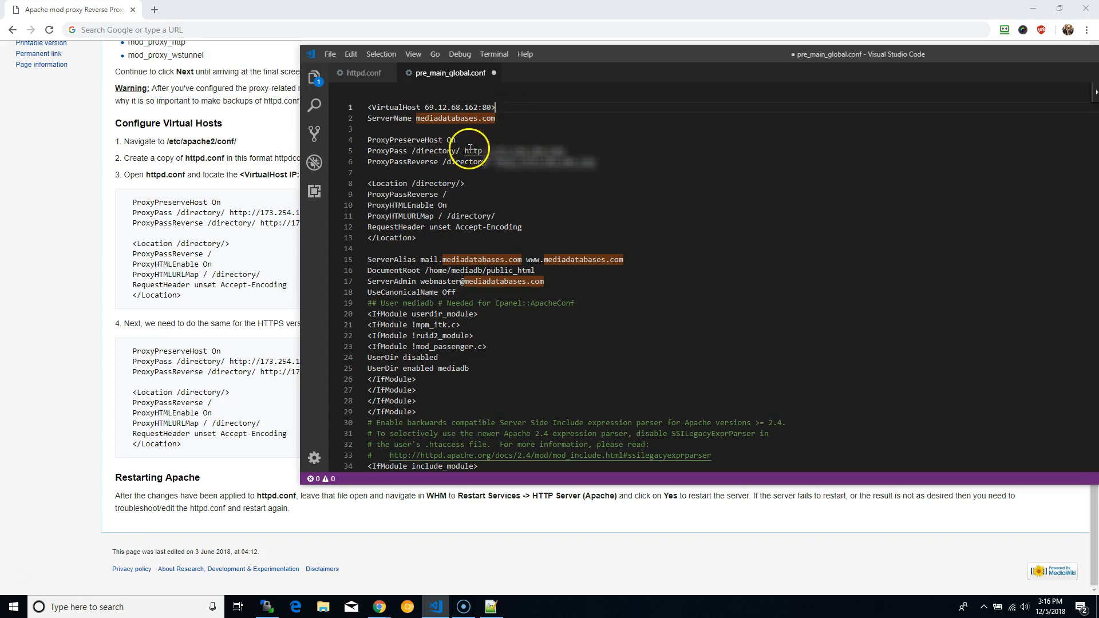
pyautogui.moveTo(463, 150); pyautogui.dragTo(568, 150)
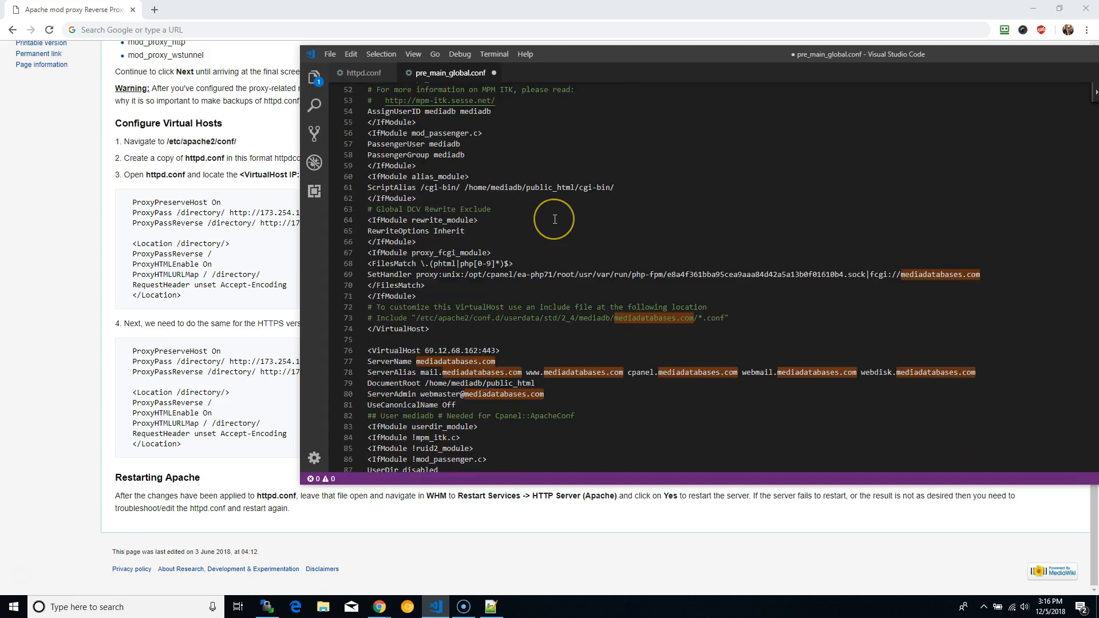
pyautogui.scroll(-3)
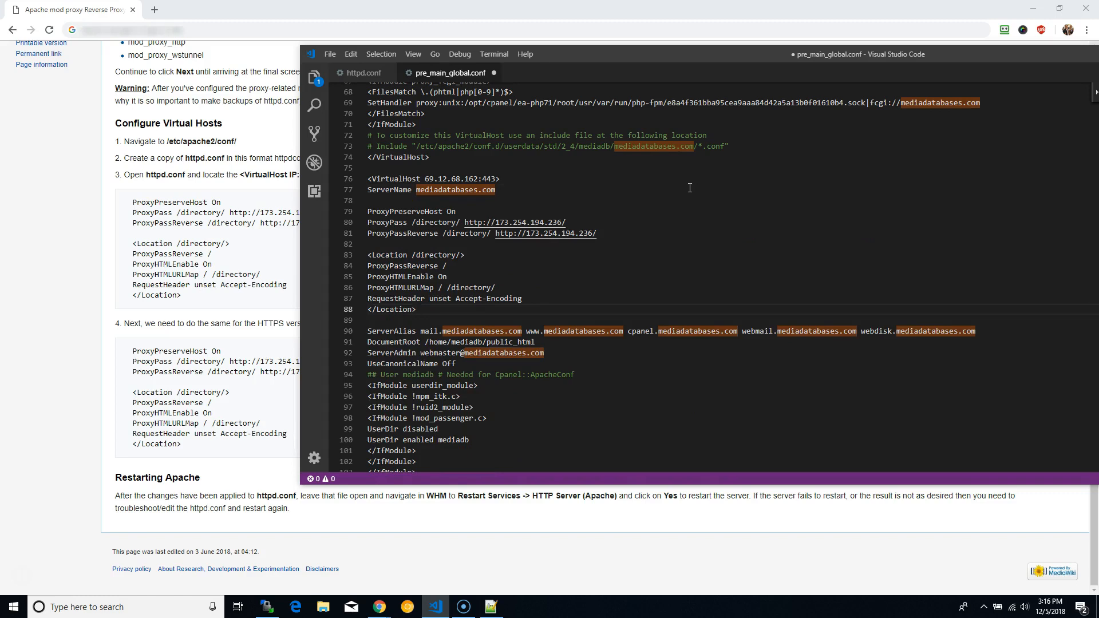
pyautogui.click(290, 9)
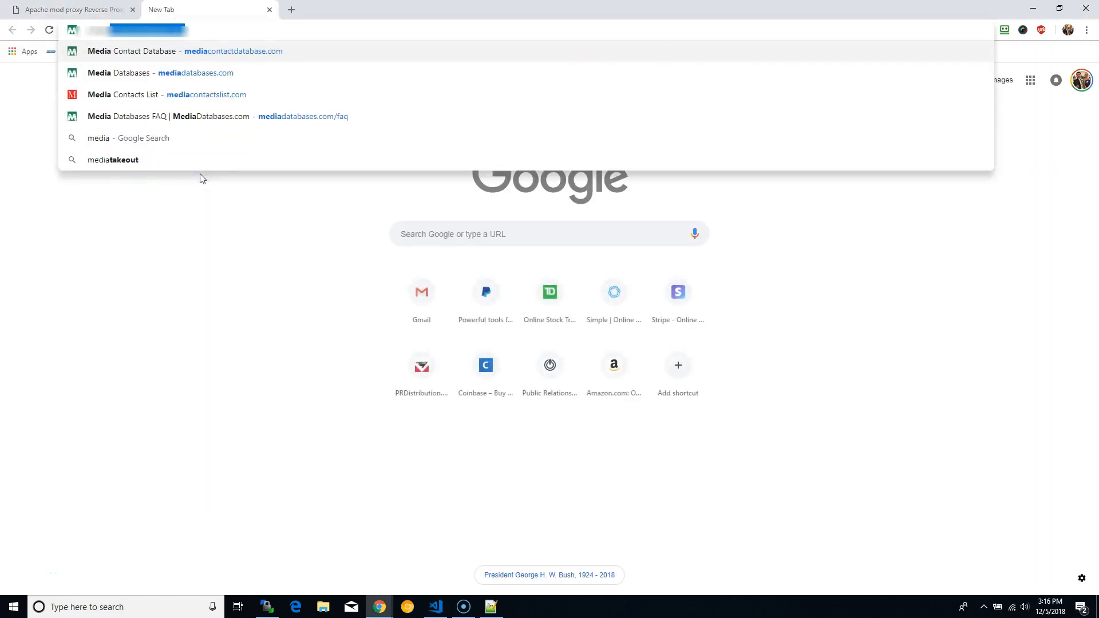
# Step: Open mediadatabases.com in a new tab and reach WHM's Apache restart confirmation
pyautogui.write('/direc')
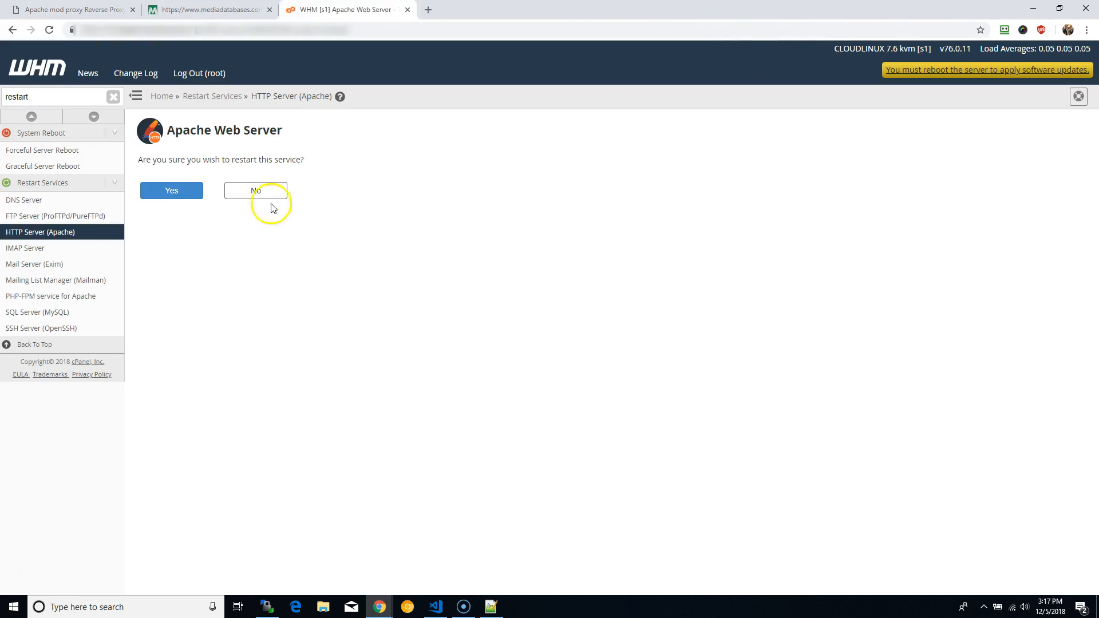
# Step: Confirm the Apache web server restart in WHM and let it finish
pyautogui.click(171, 190)
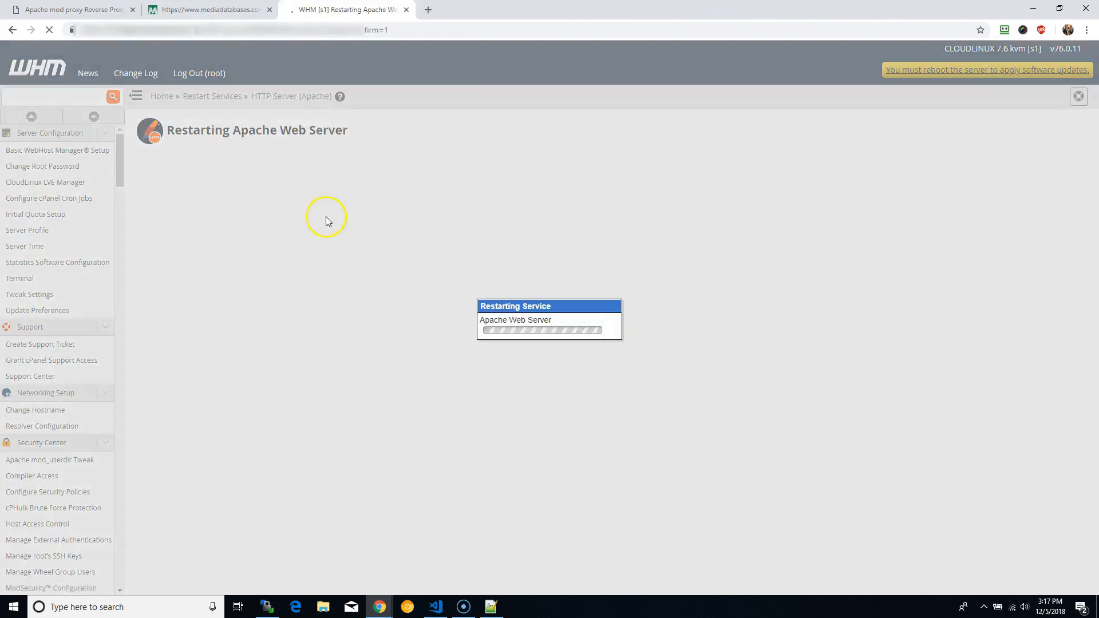
pyautogui.click(206, 9)
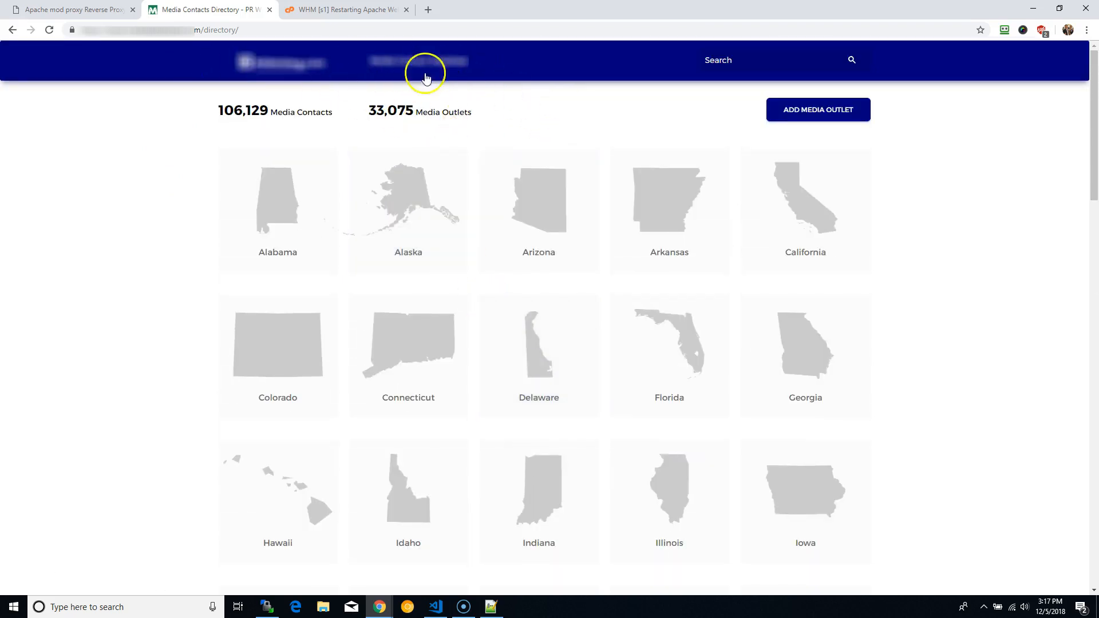
pyautogui.moveTo(408, 203)
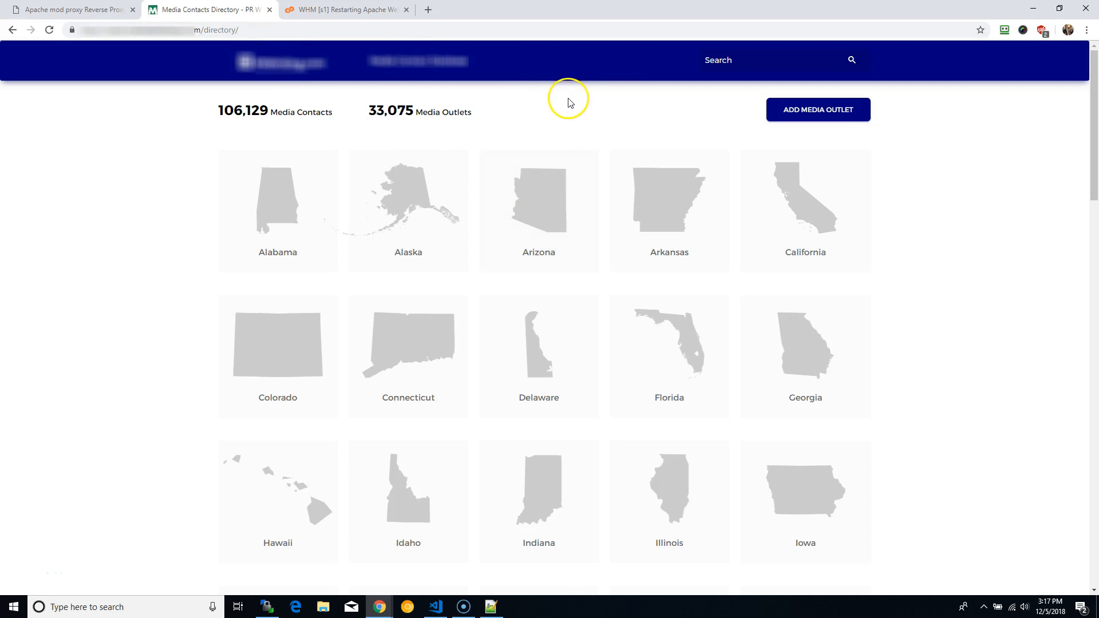
# Step: Scroll the mediadatabases.com Media Contacts Directory page to verify it loads
pyautogui.scroll(-3)
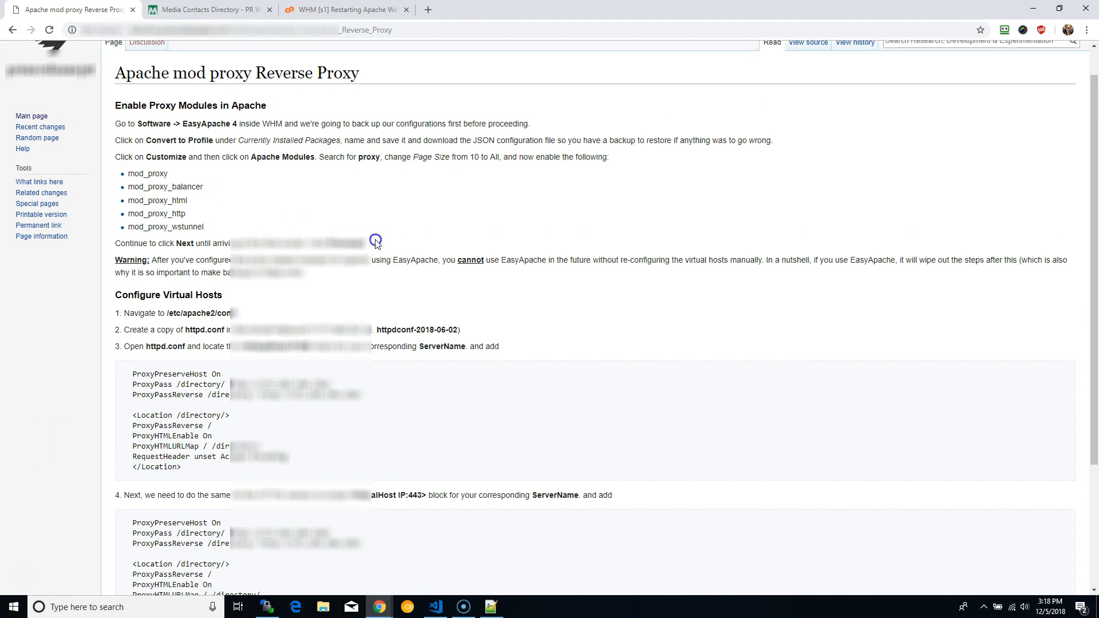
pyautogui.moveTo(323, 265)
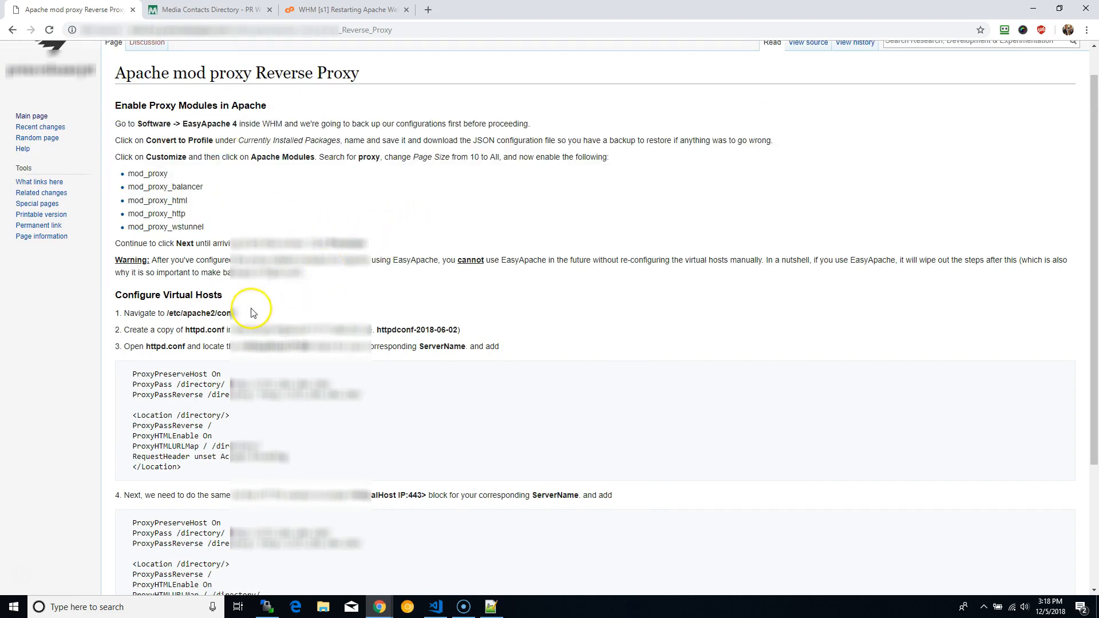
pyautogui.moveTo(115, 106); pyautogui.dragTo(253, 308)
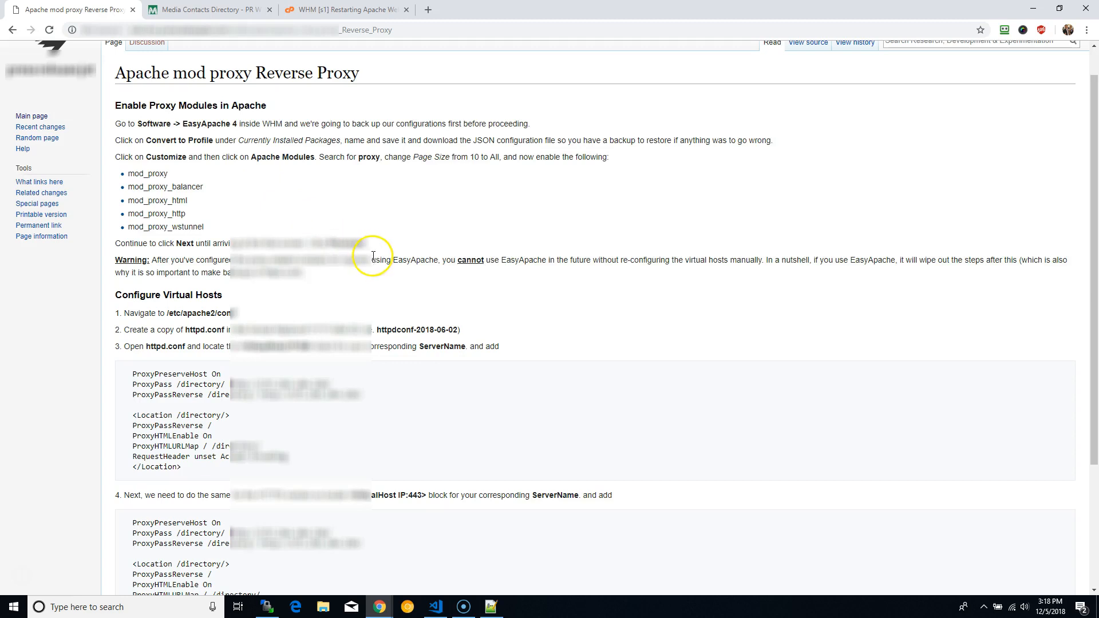
pyautogui.moveTo(374, 257)
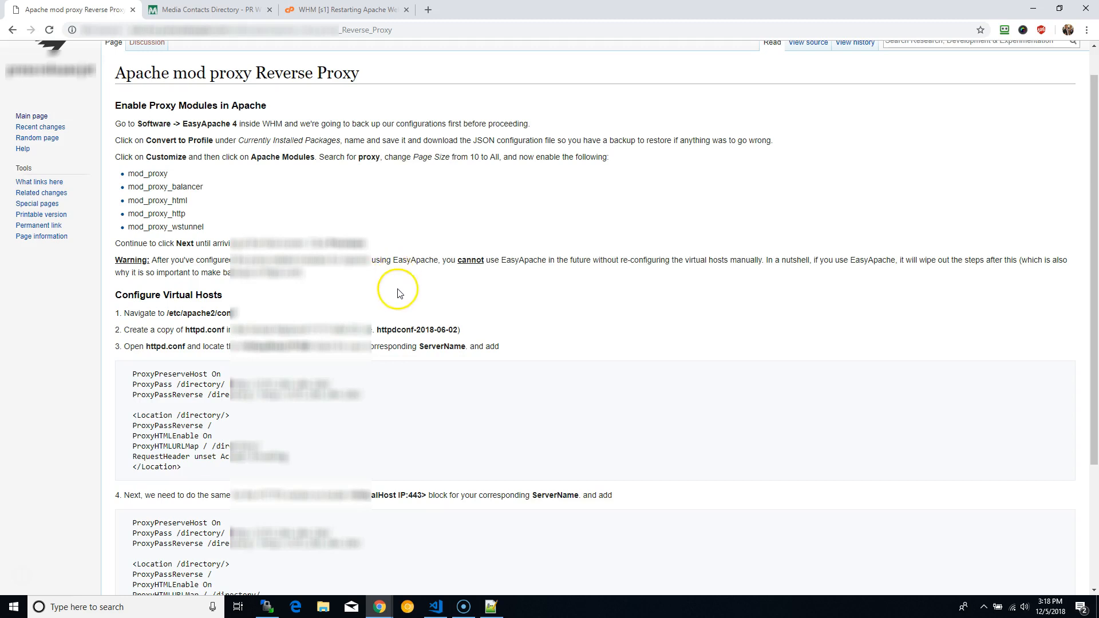
pyautogui.moveTo(117, 498)
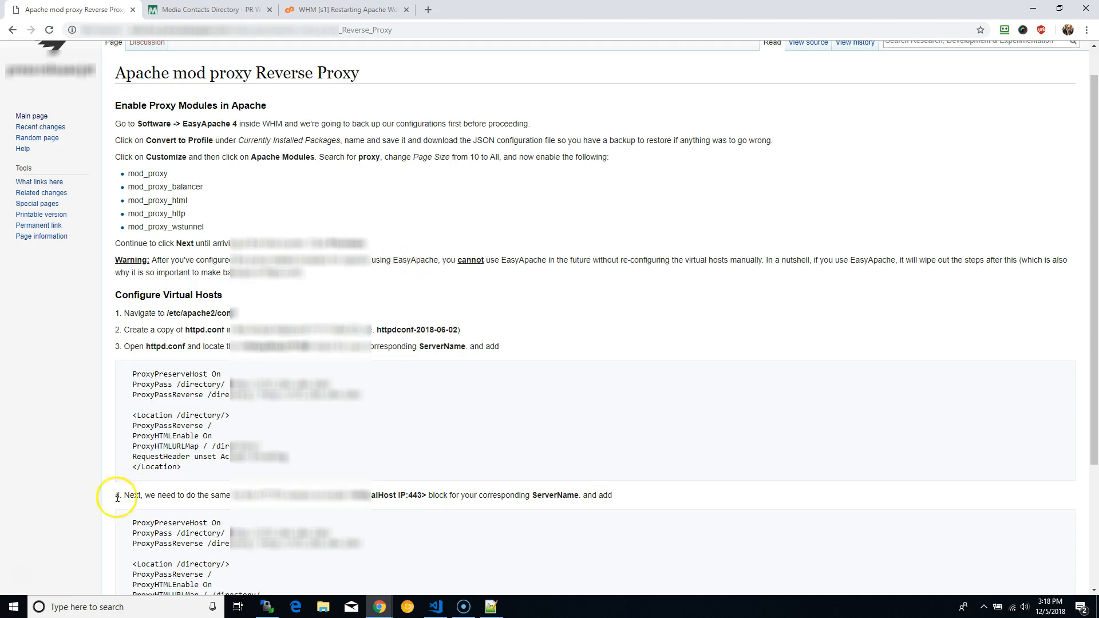